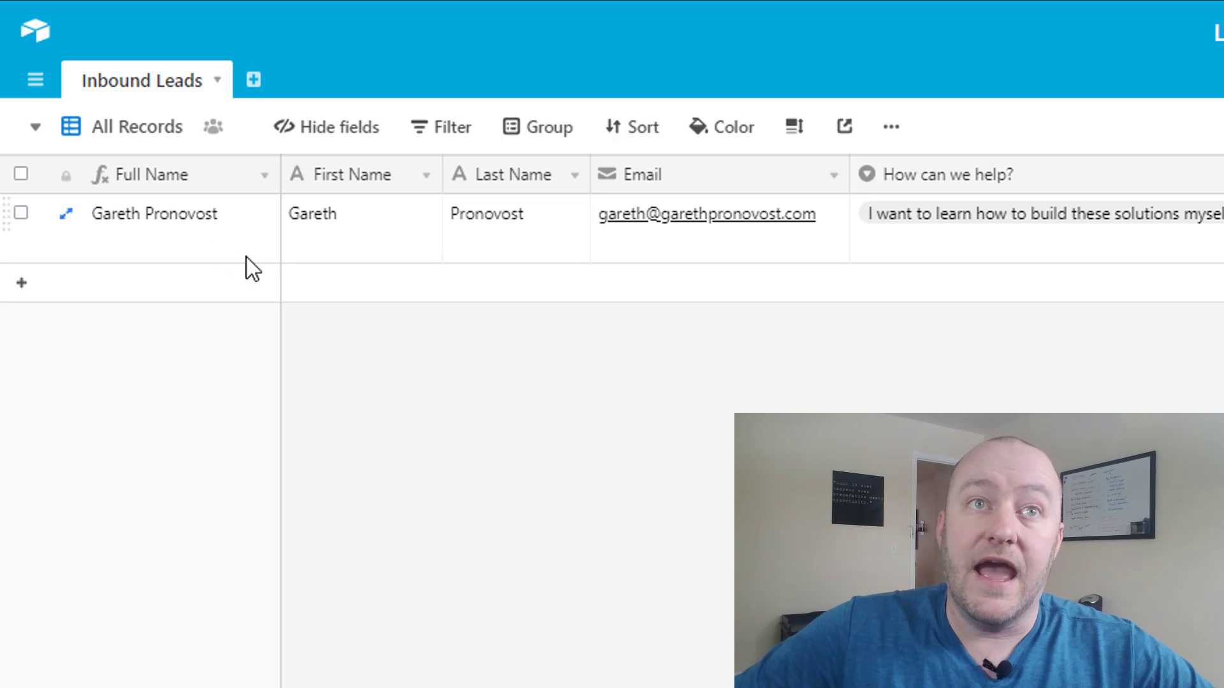
{"action": "mouse_move", "coordinate": [401, 241]}
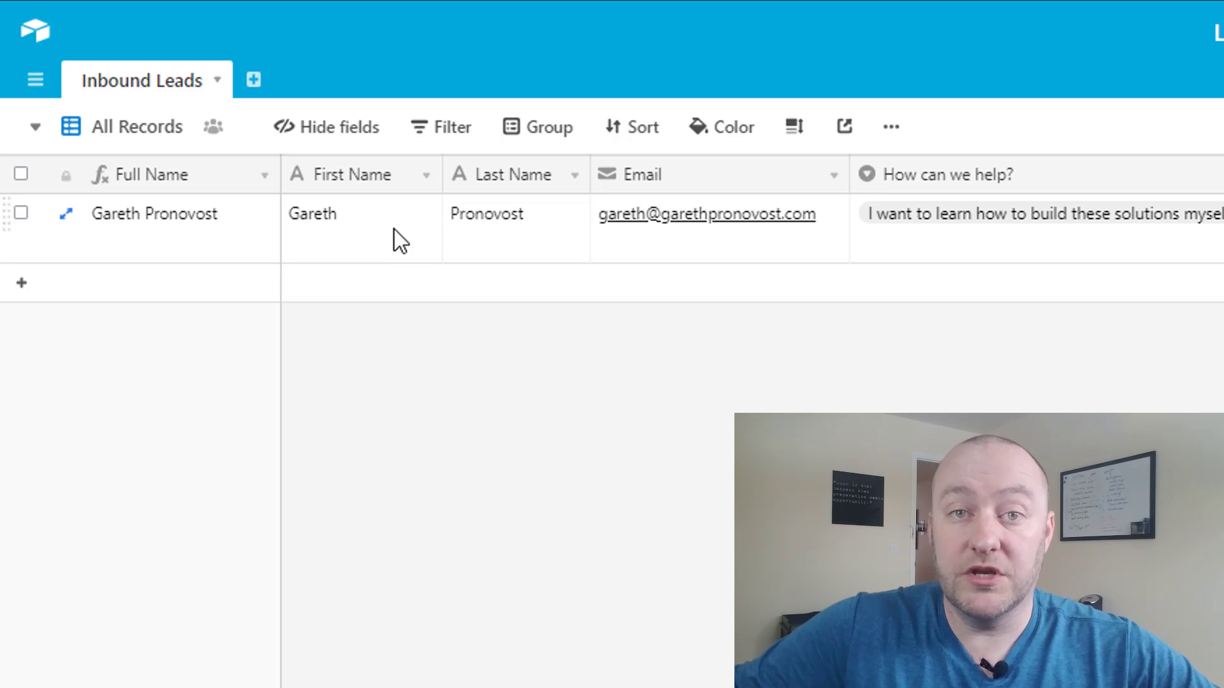
{"action": "mouse_move", "coordinate": [374, 243]}
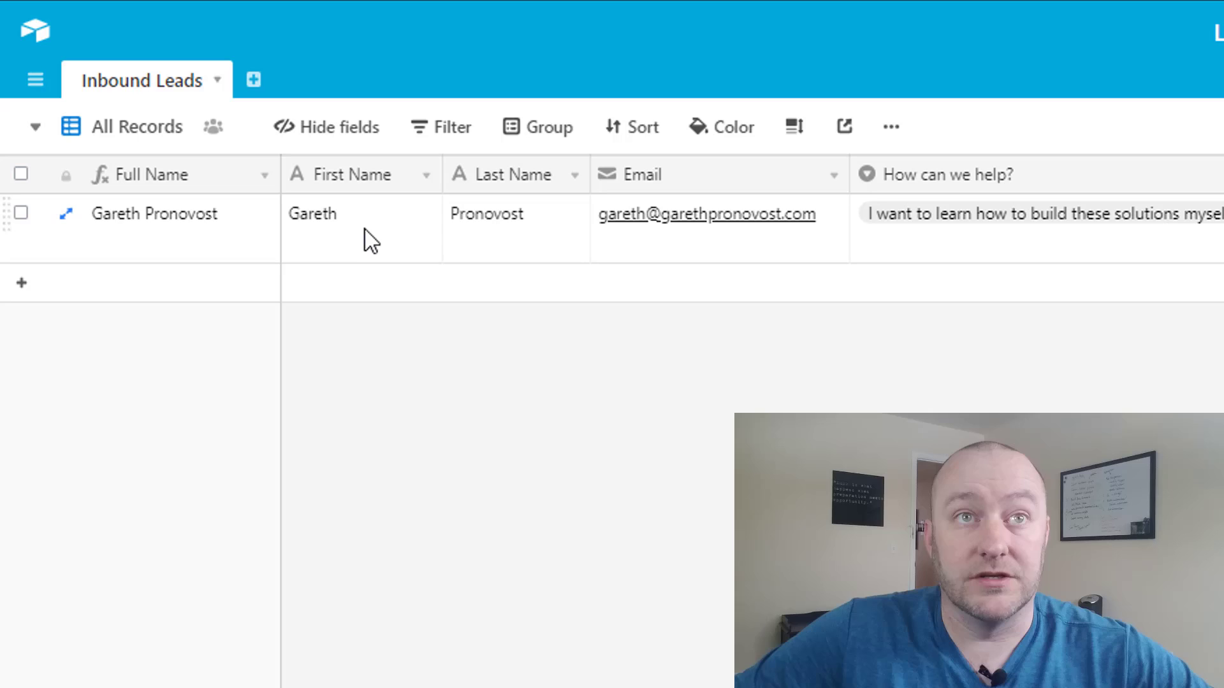
Review the lead's First Name, Description and Interest Level values, then scroll through the Contact Us form fields.
{"action": "left_click", "coordinate": [361, 214]}
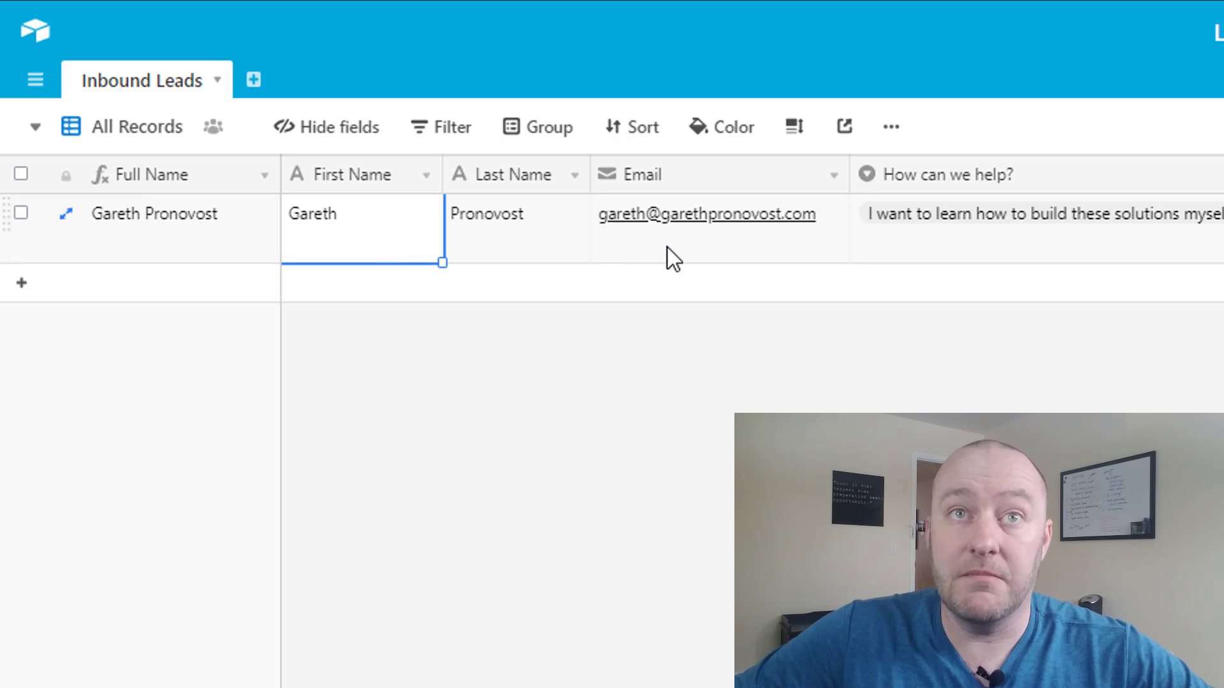
{"action": "left_click", "coordinate": [1011, 215]}
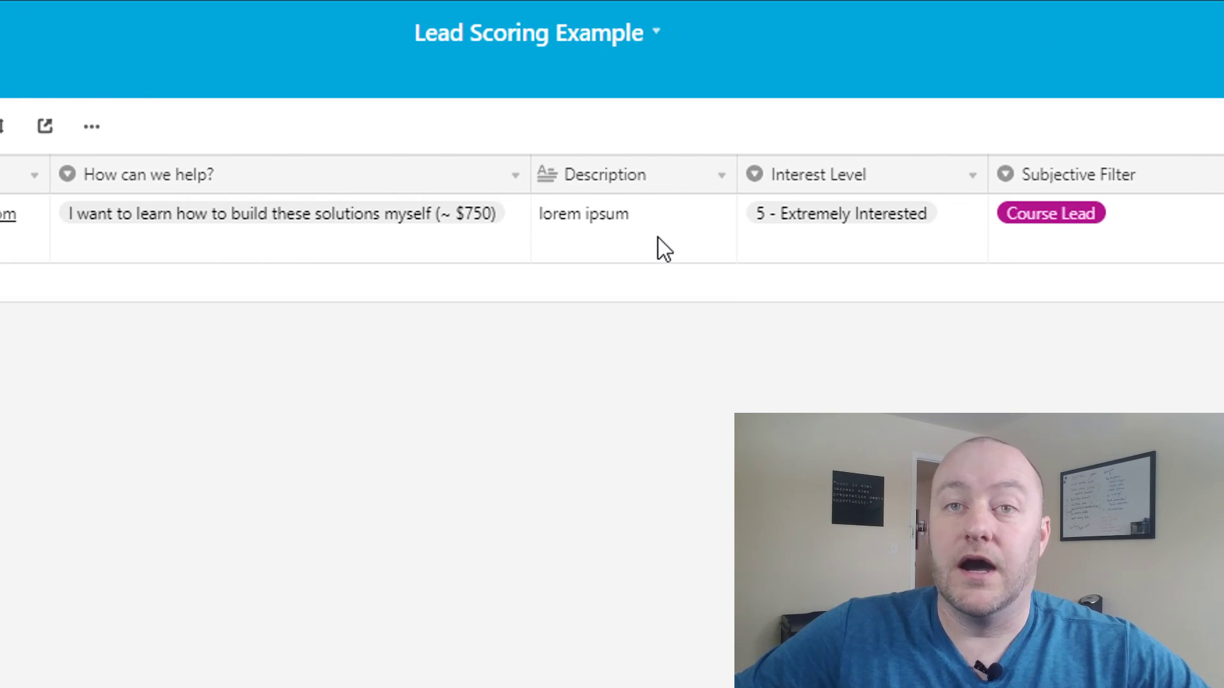
{"action": "left_click", "coordinate": [632, 213]}
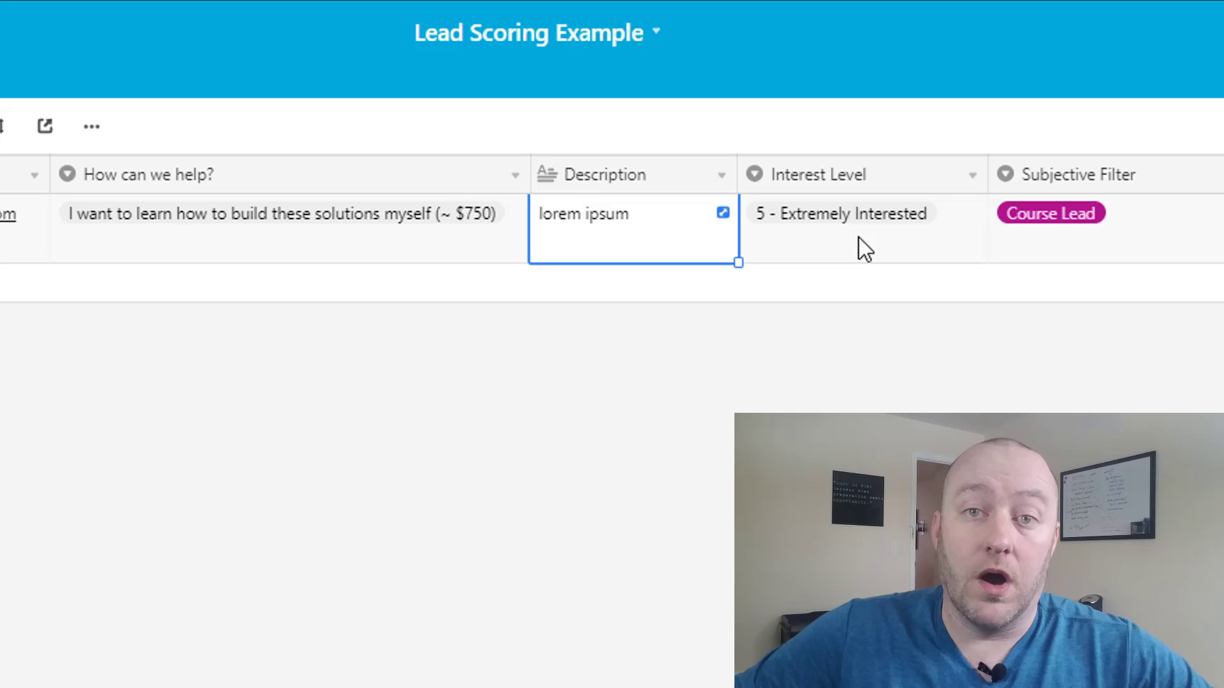
{"action": "left_click", "coordinate": [858, 213]}
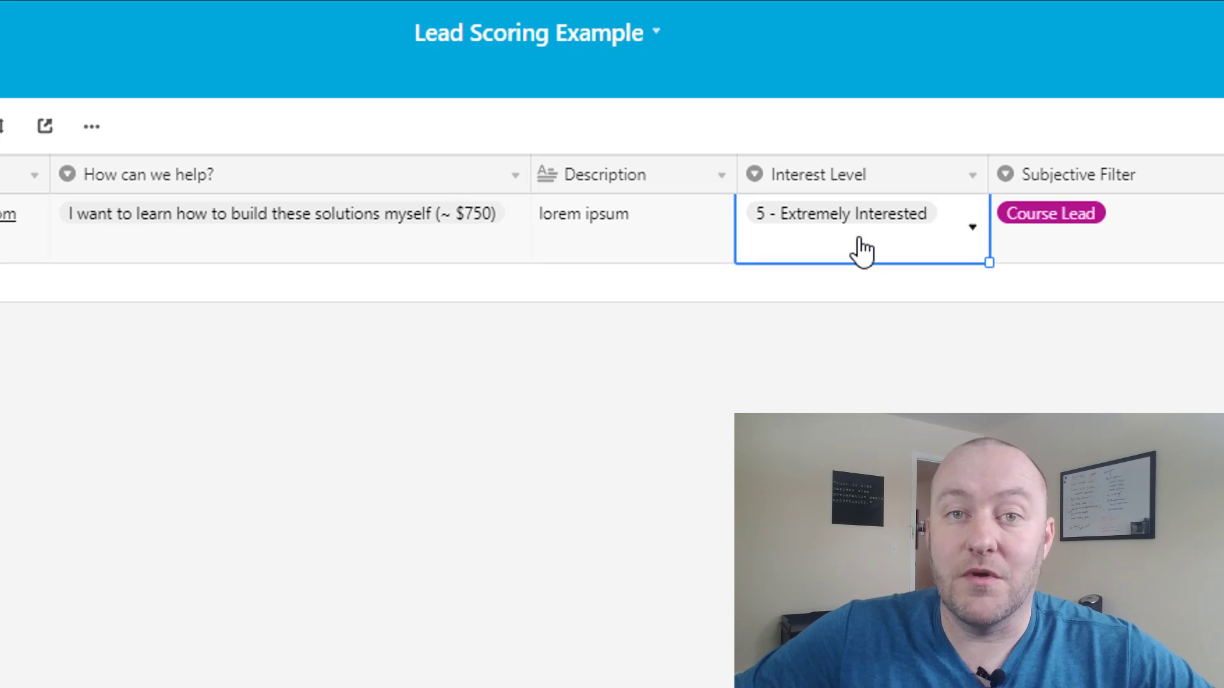
{"action": "mouse_move", "coordinate": [1136, 237]}
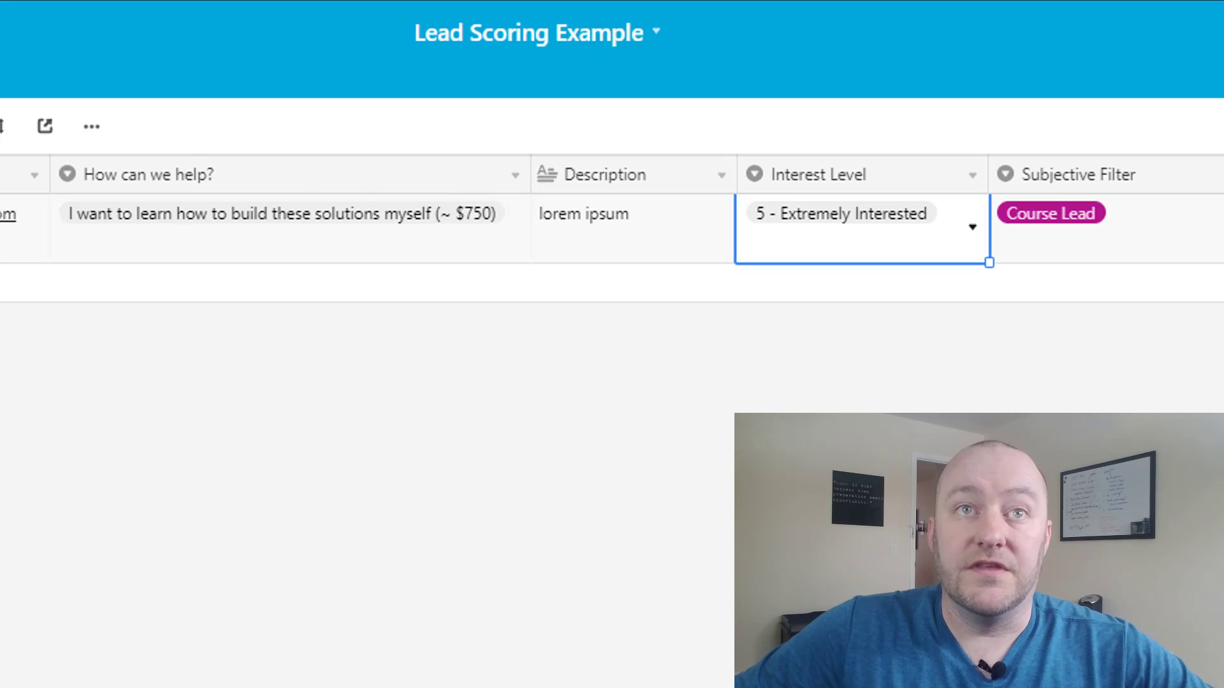
{"action": "mouse_move", "coordinate": [841, 195]}
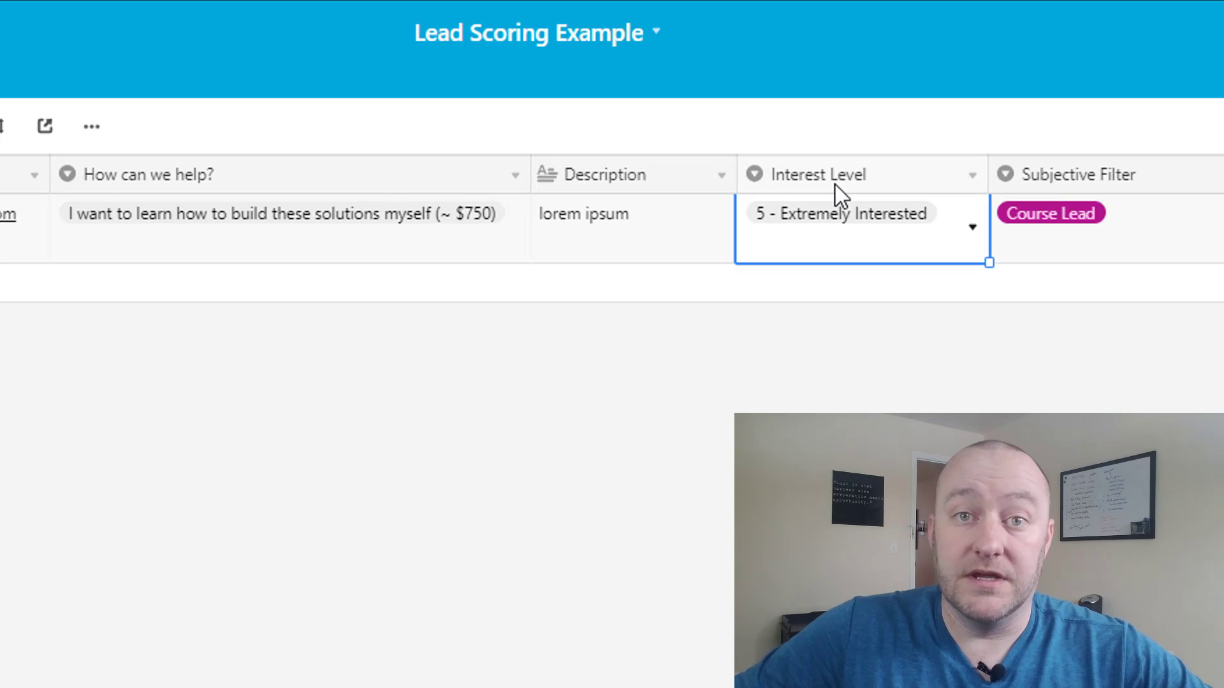
{"action": "mouse_move", "coordinate": [611, 570]}
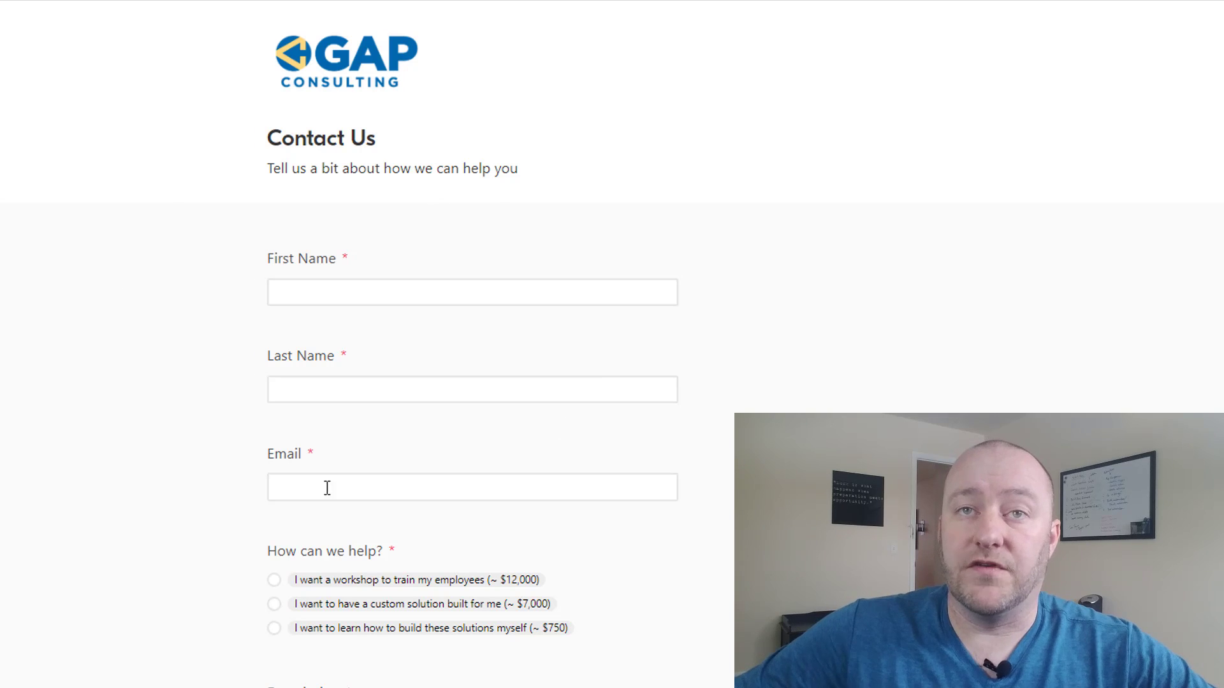
{"action": "mouse_move", "coordinate": [317, 305]}
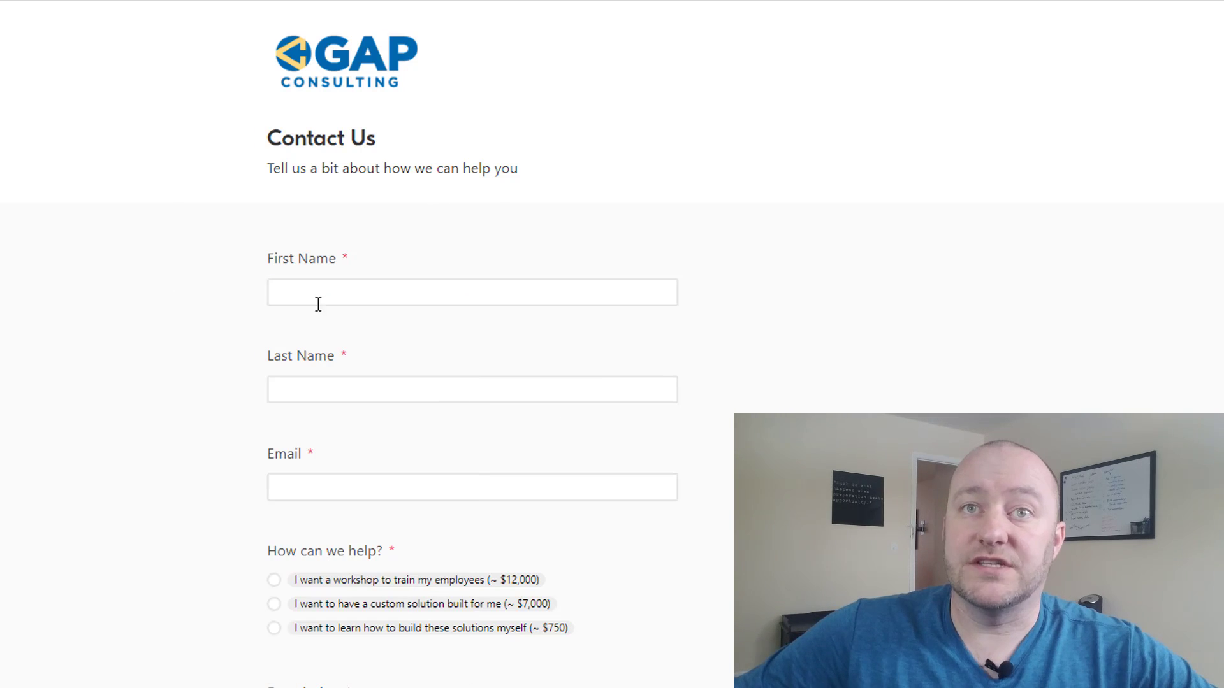
{"action": "scroll", "scroll_direction": "down", "scroll_amount": 3}
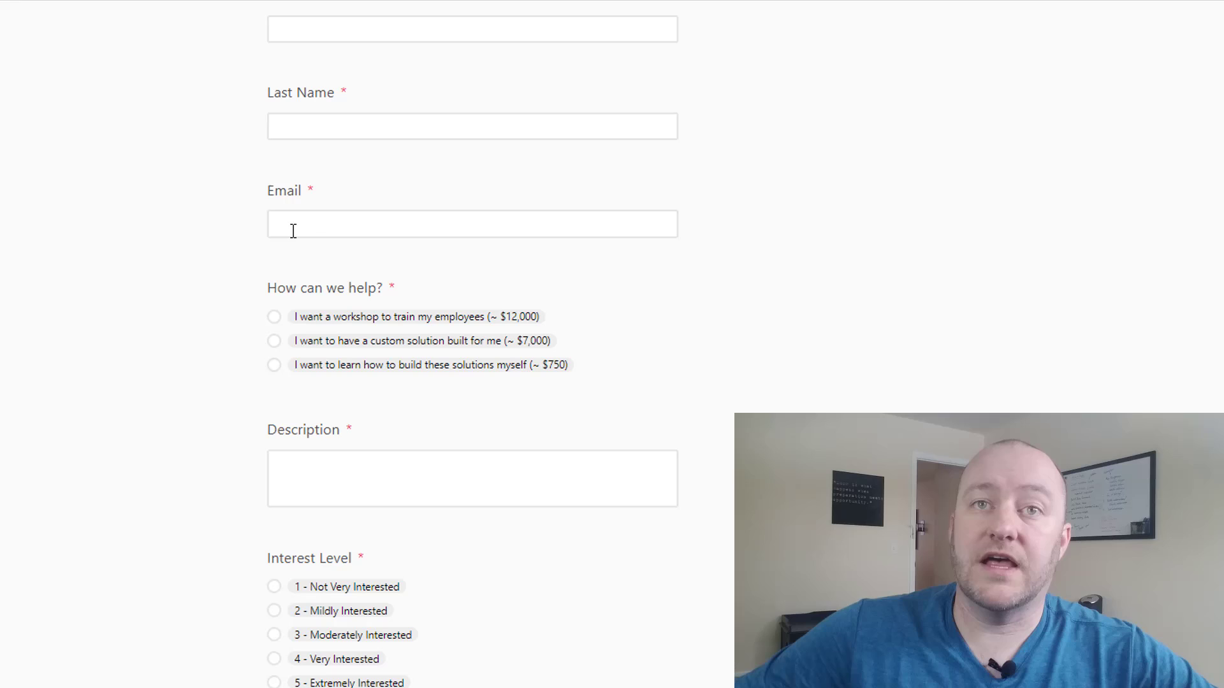
{"action": "mouse_move", "coordinate": [279, 343]}
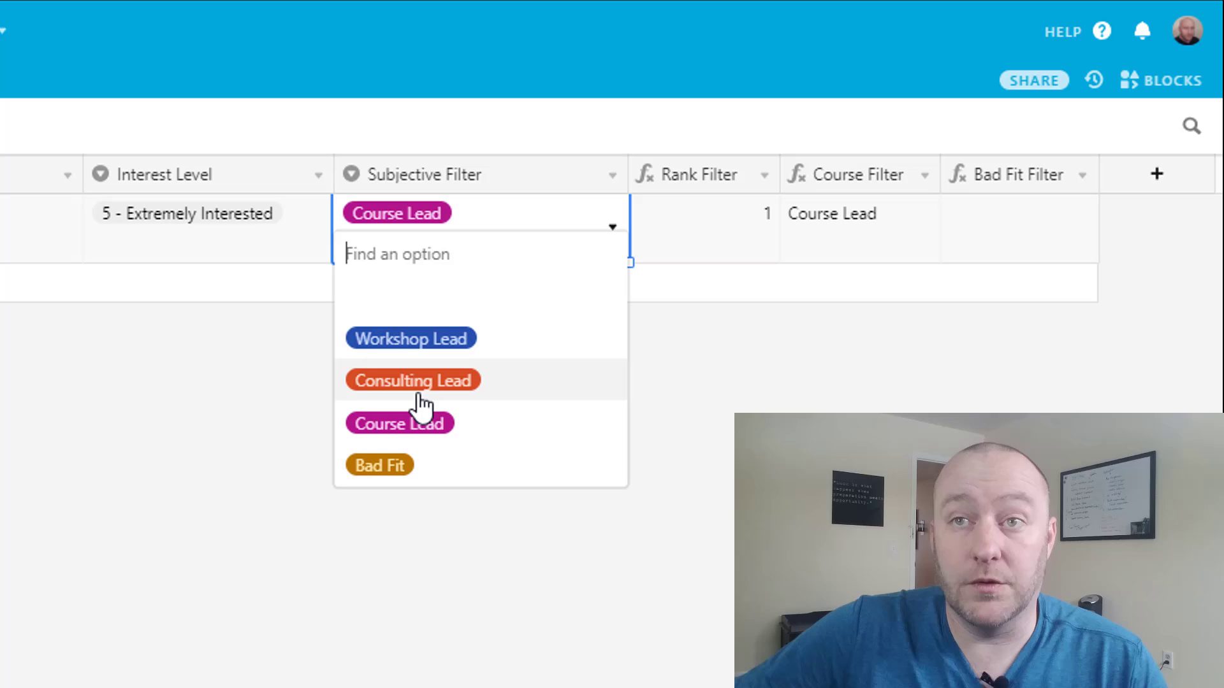
{"action": "mouse_move", "coordinate": [422, 485]}
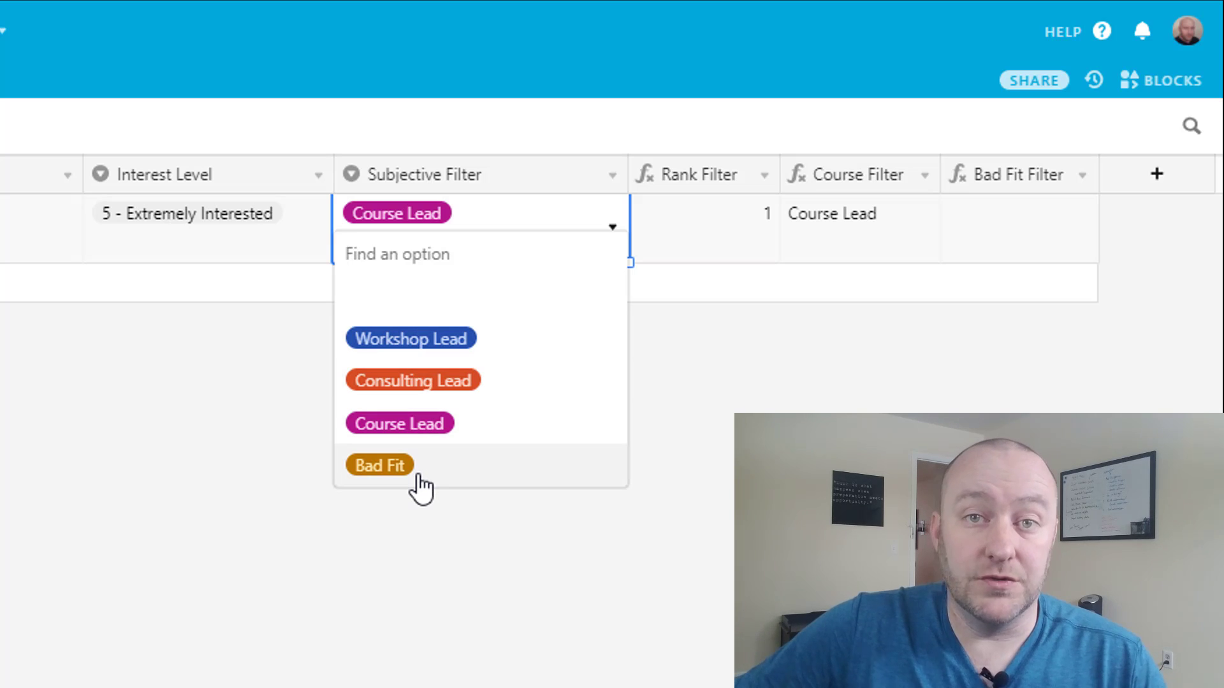
{"action": "mouse_move", "coordinate": [280, 556]}
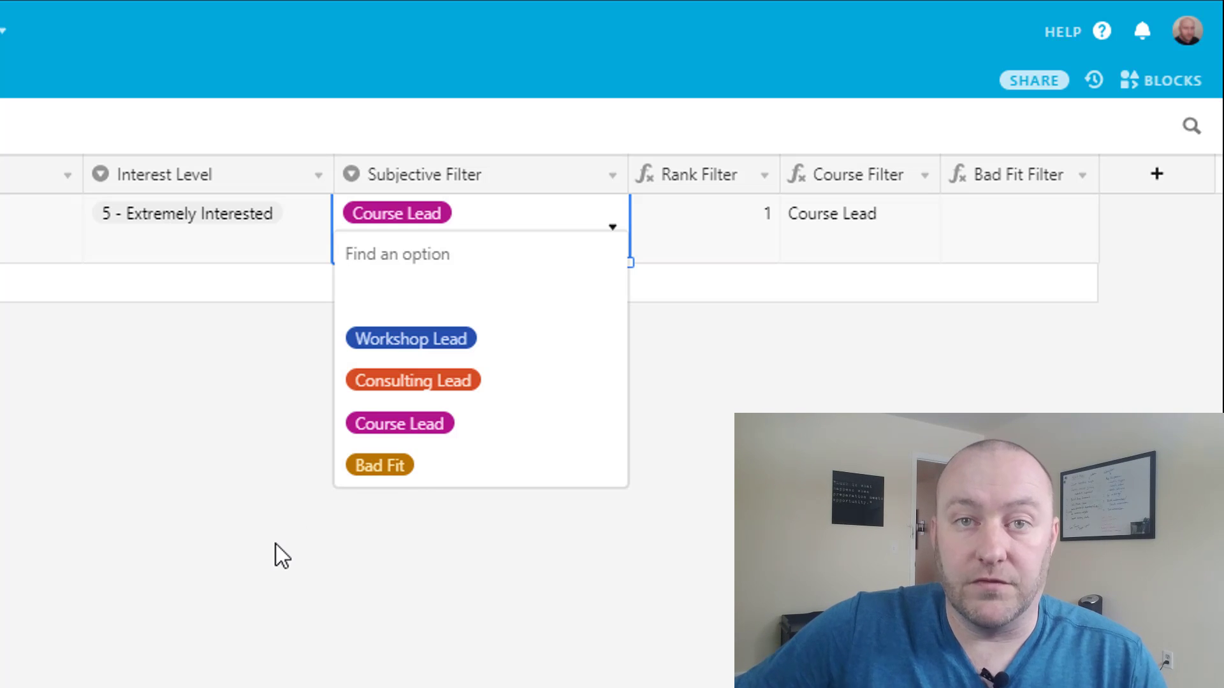
{"action": "left_click", "coordinate": [397, 254]}
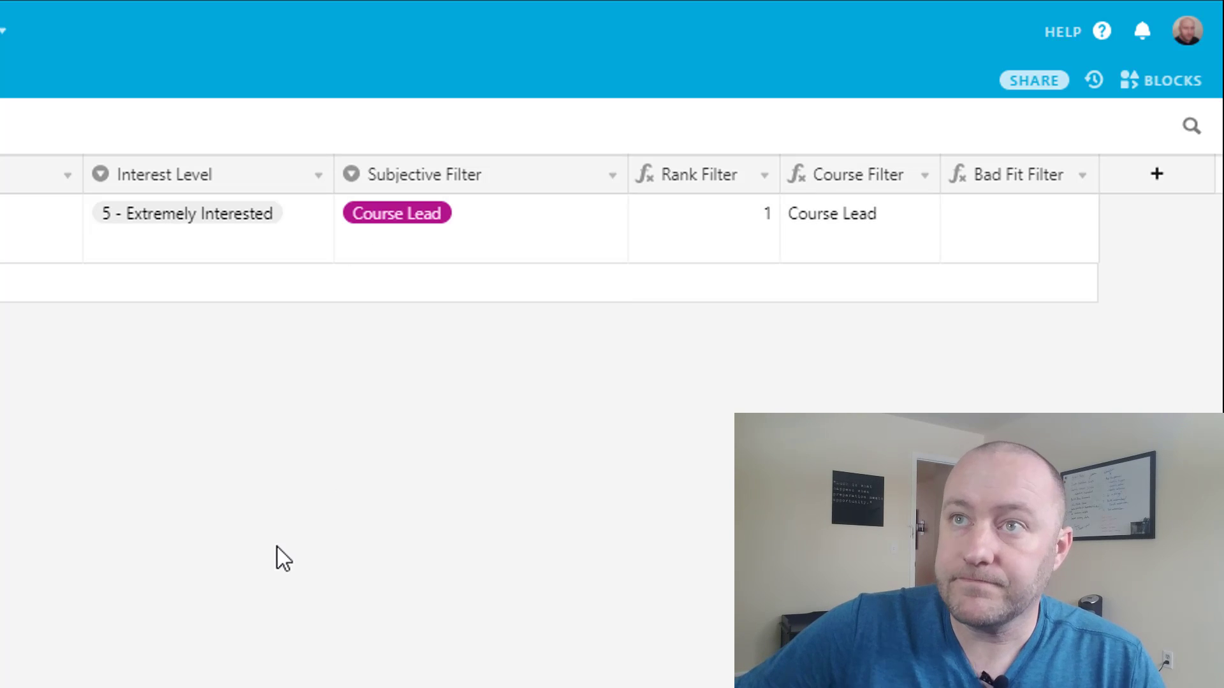
{"action": "mouse_move", "coordinate": [508, 256]}
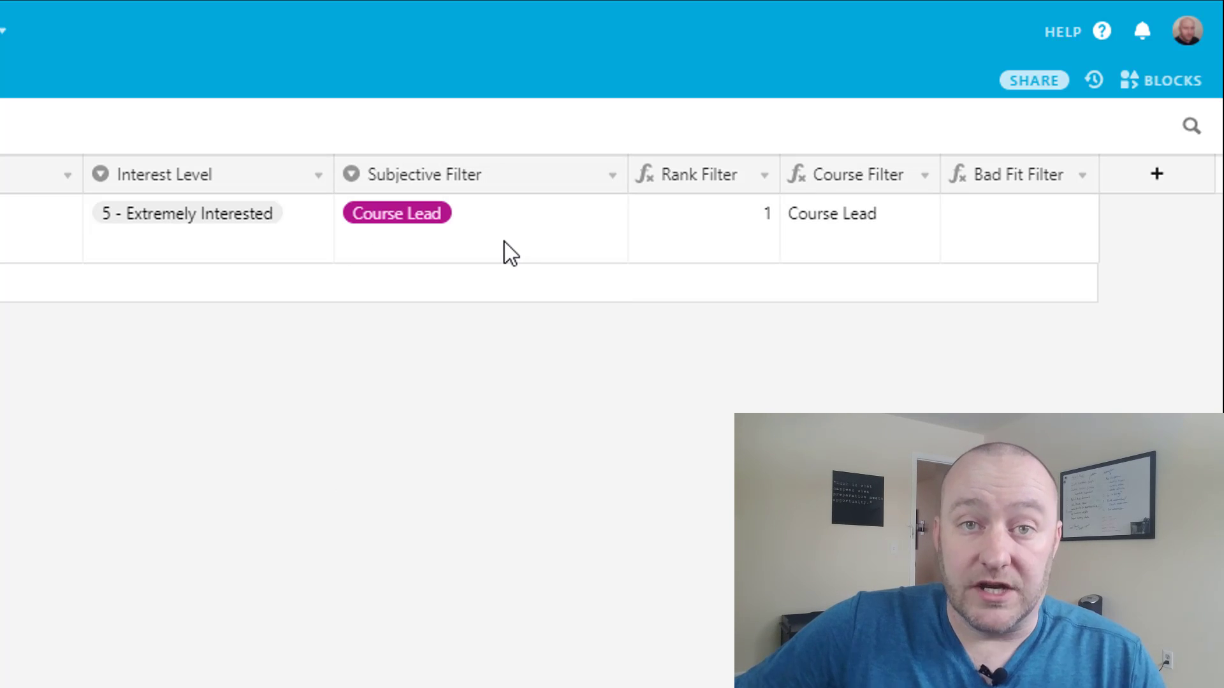
{"action": "left_click", "coordinate": [702, 227]}
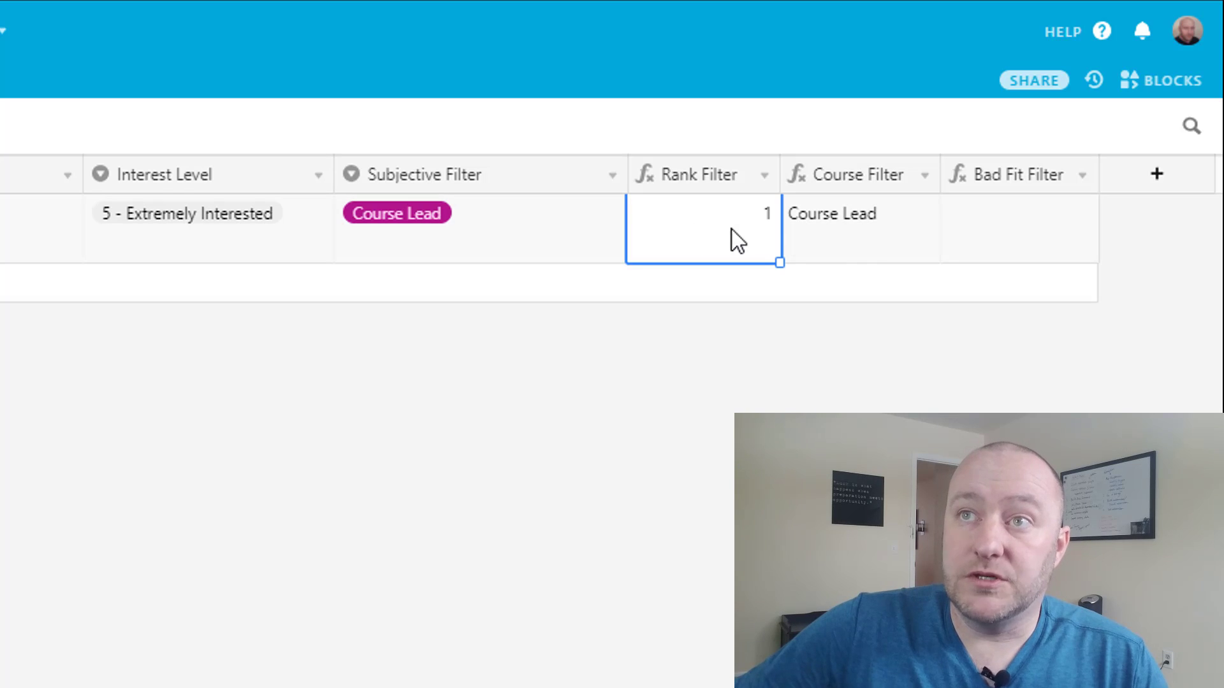
{"action": "mouse_move", "coordinate": [927, 246]}
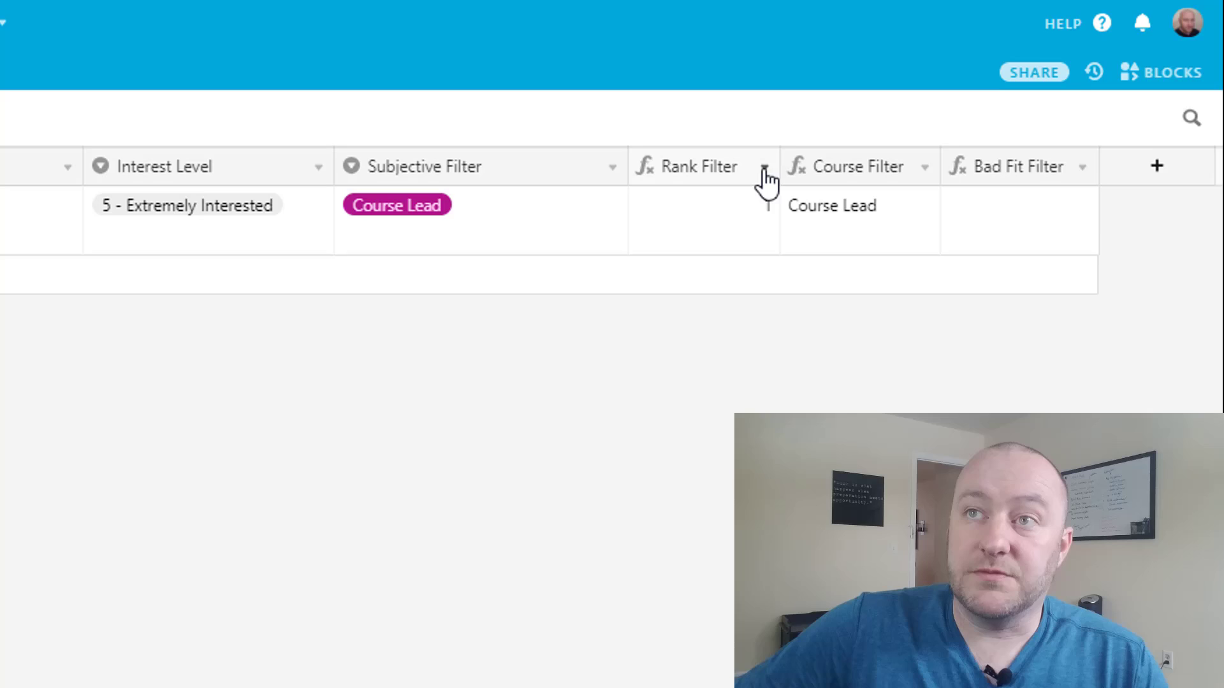
{"action": "left_click", "coordinate": [763, 166]}
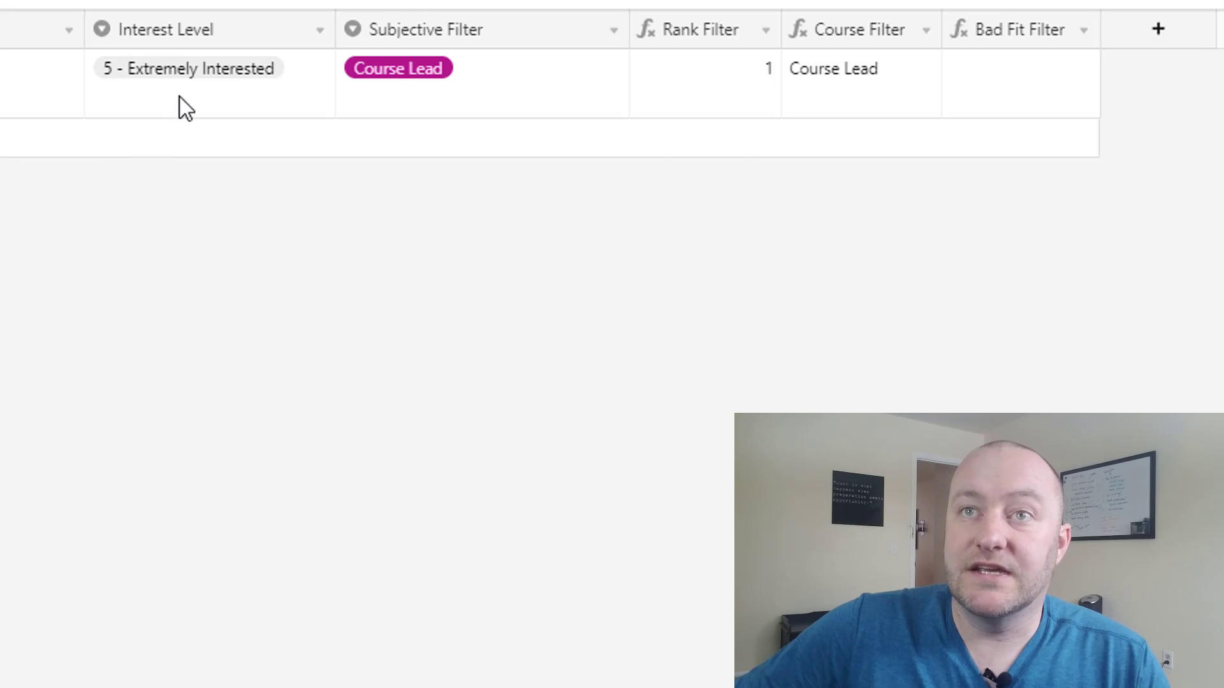
Set the lead's Interest Level to 3 - Moderately Interested, dropping Rank Filter to 0 and Bad Fit.
{"action": "left_click", "coordinate": [187, 68]}
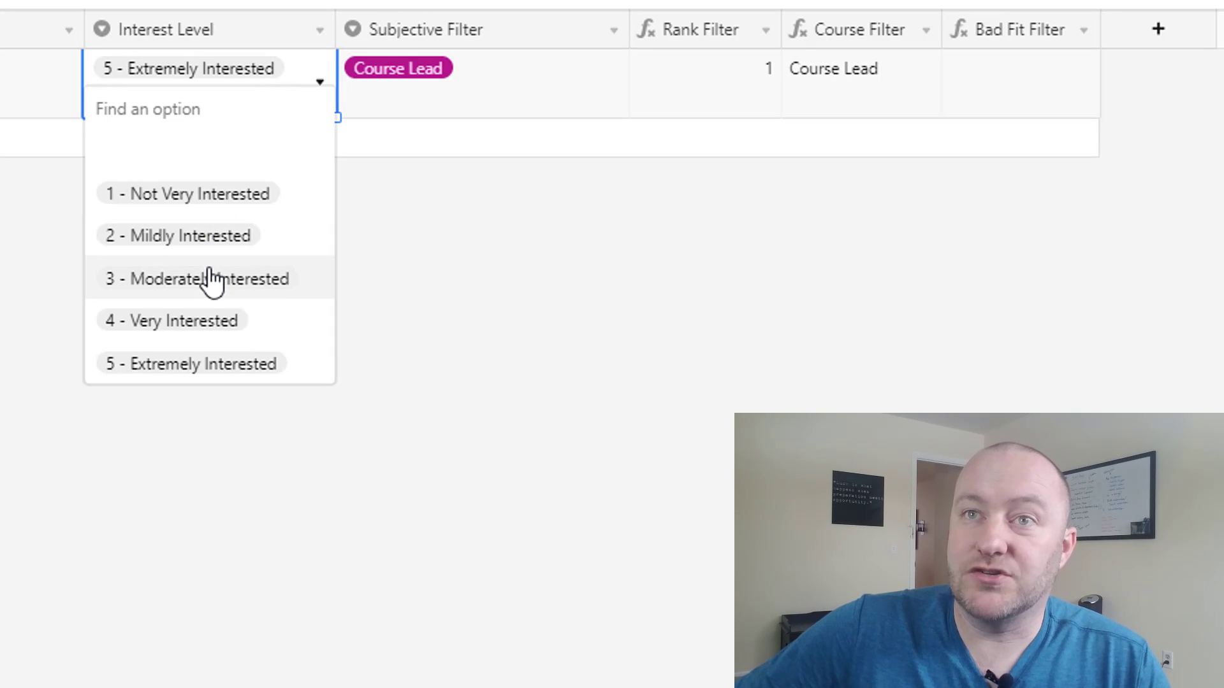
{"action": "left_click", "coordinate": [208, 279]}
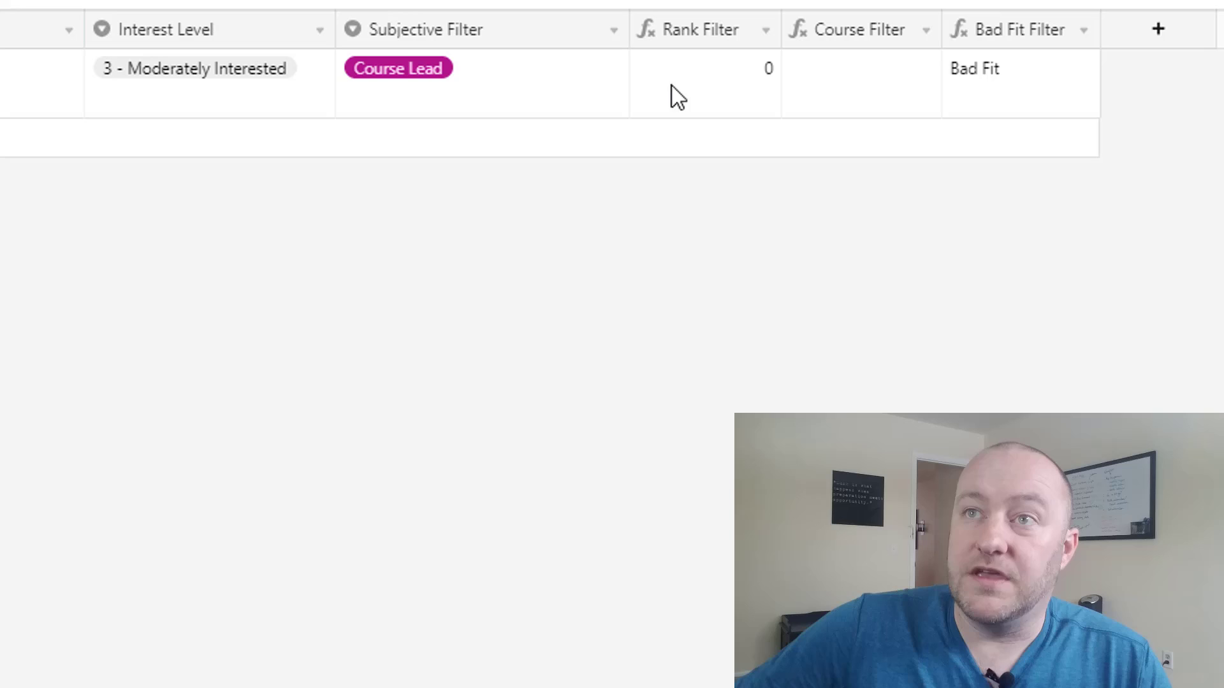
{"action": "mouse_move", "coordinate": [827, 98]}
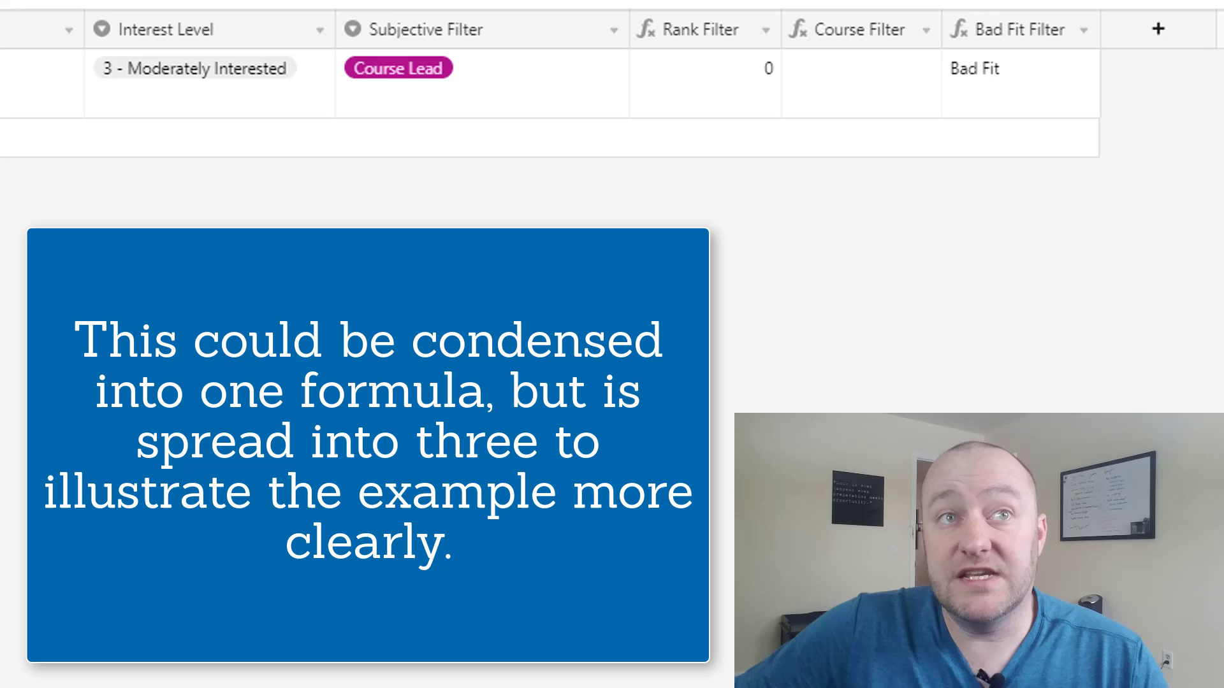
{"action": "left_click", "coordinate": [118, 65]}
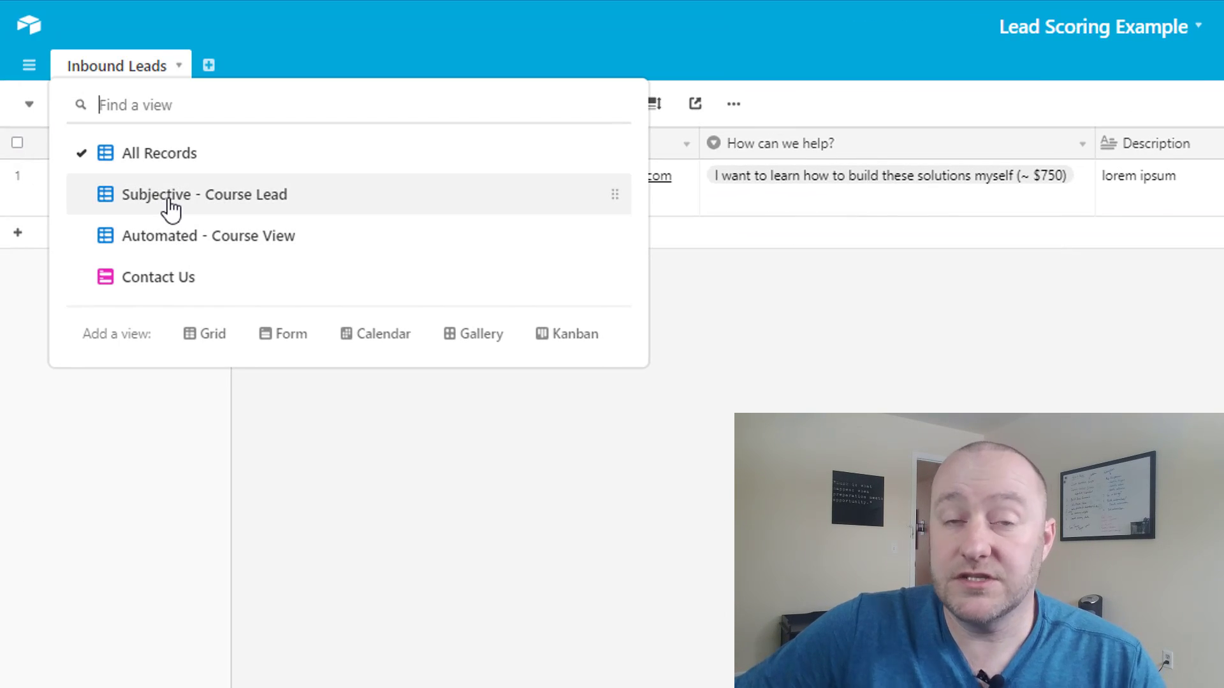
Review the Subjective - Course Lead view's Subjective Filter condition, then return to All Records.
{"action": "left_click", "coordinate": [204, 194]}
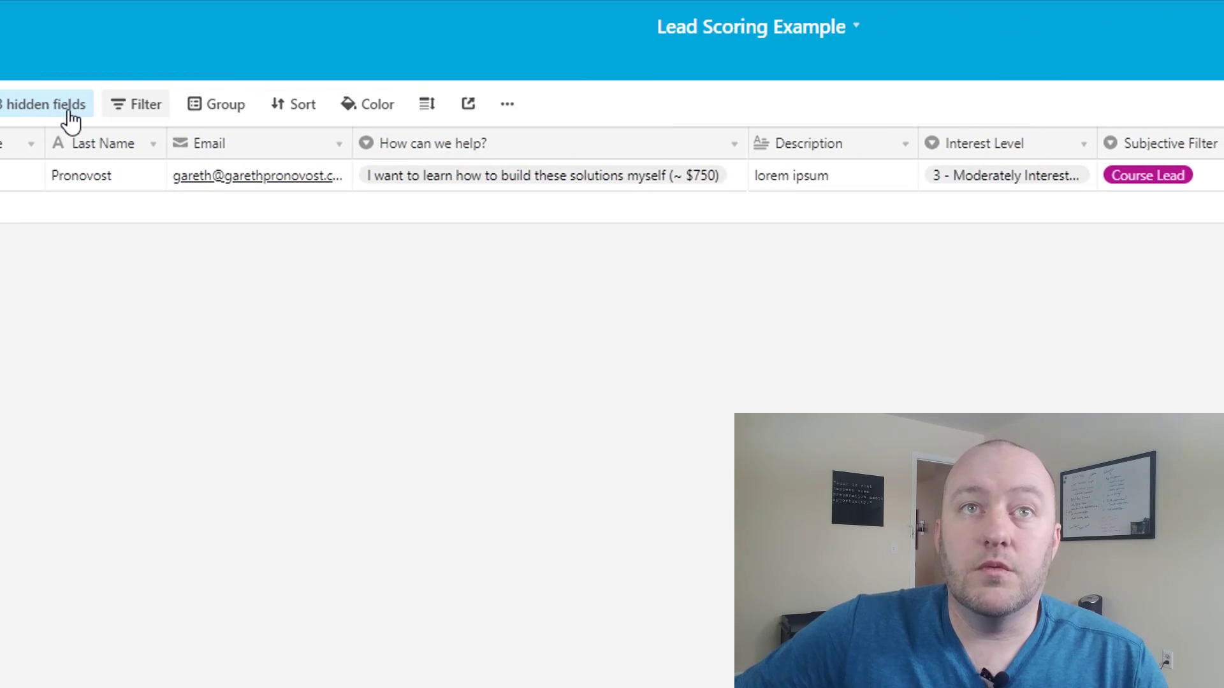
{"action": "left_click", "coordinate": [44, 103]}
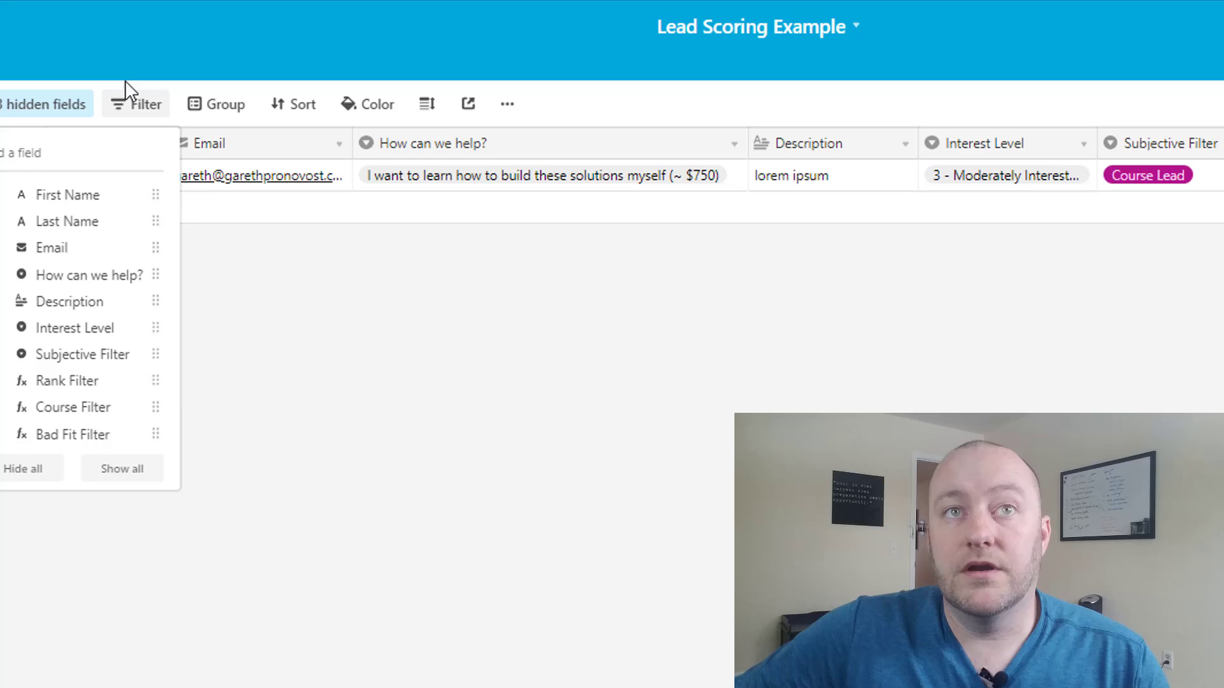
{"action": "left_click", "coordinate": [144, 103]}
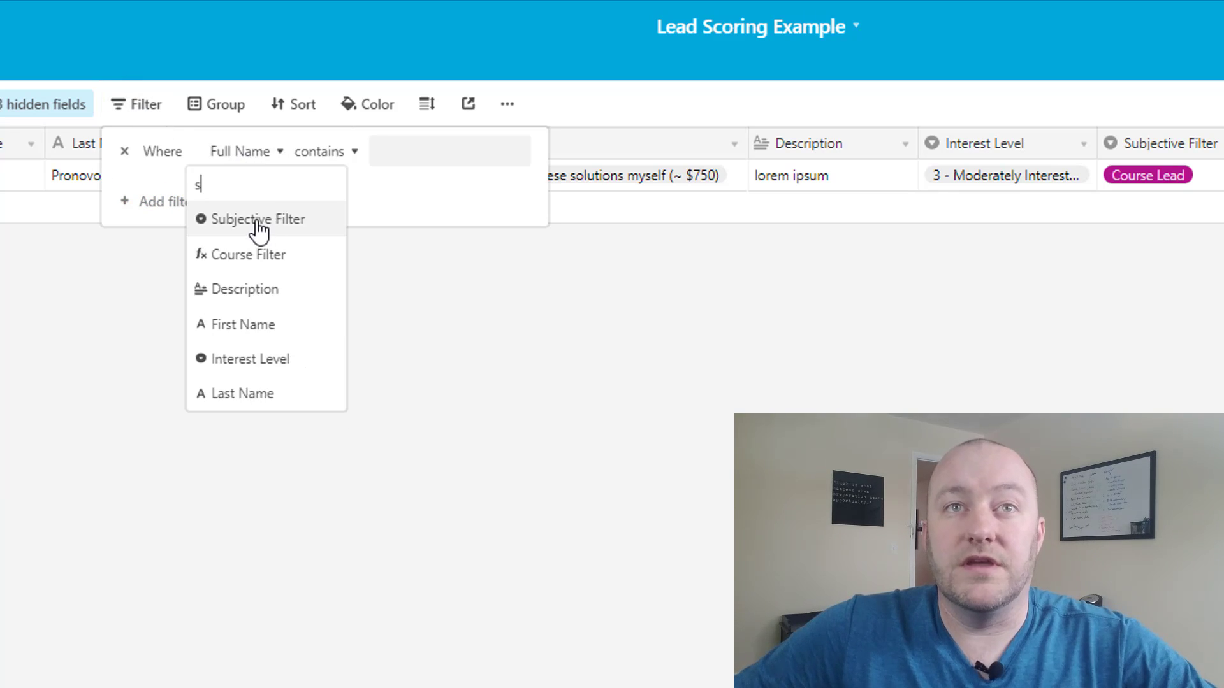
{"action": "left_click", "coordinate": [259, 218]}
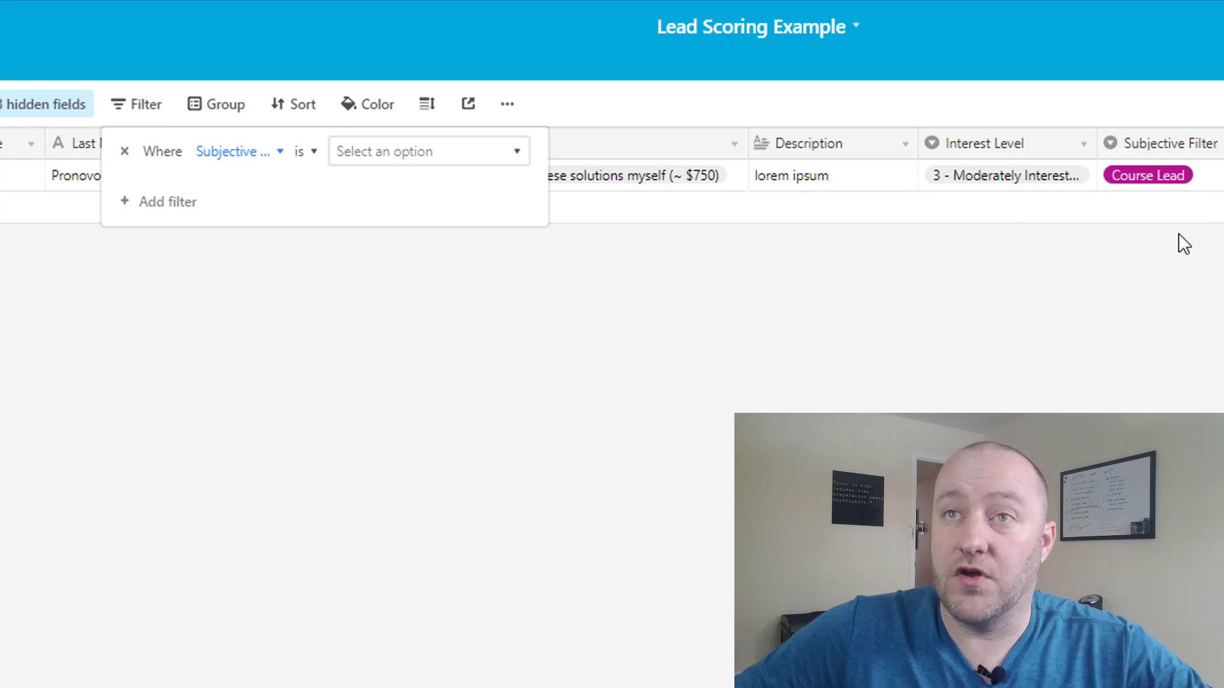
{"action": "left_click", "coordinate": [428, 150]}
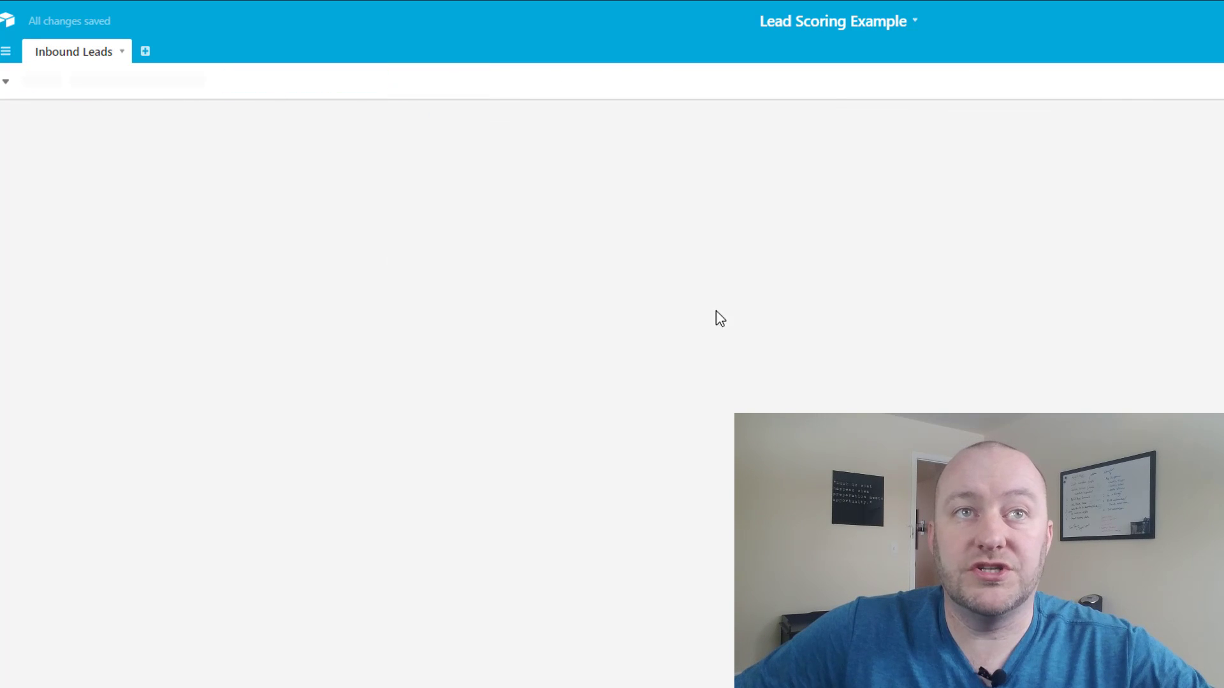
Mark the lead's Subjective Filter as Bad Fit and confirm Subjective - Course Lead shows no records.
{"action": "left_click", "coordinate": [1163, 136]}
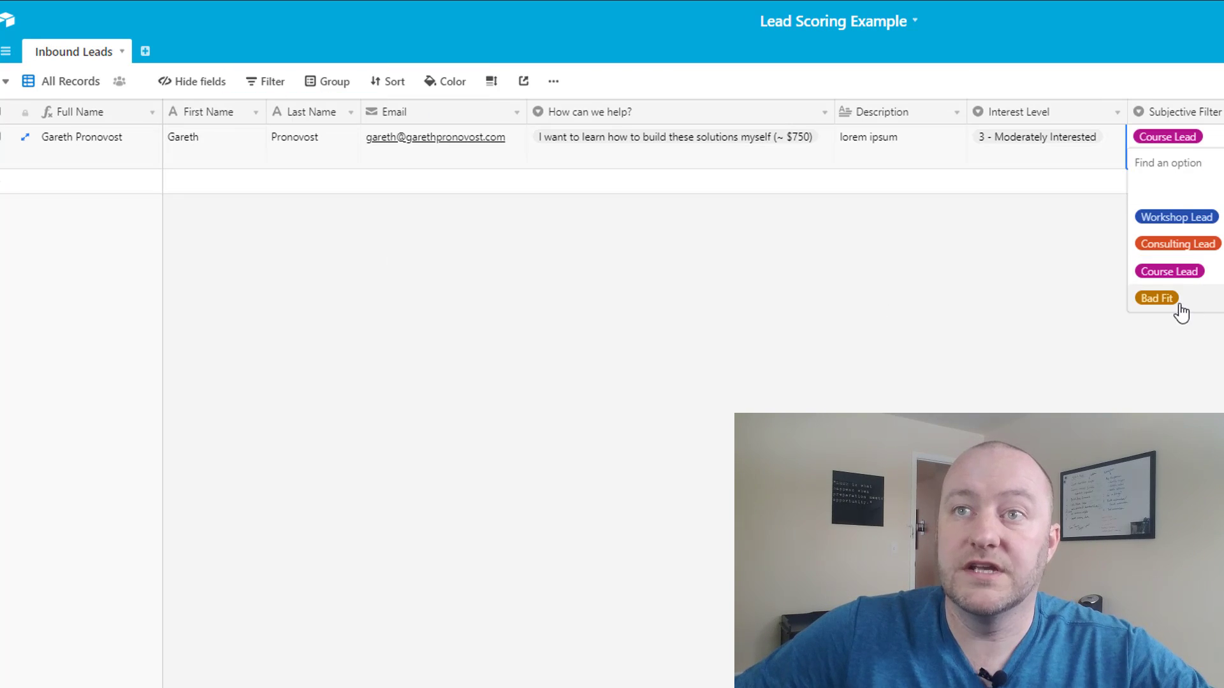
{"action": "left_click", "coordinate": [1157, 299]}
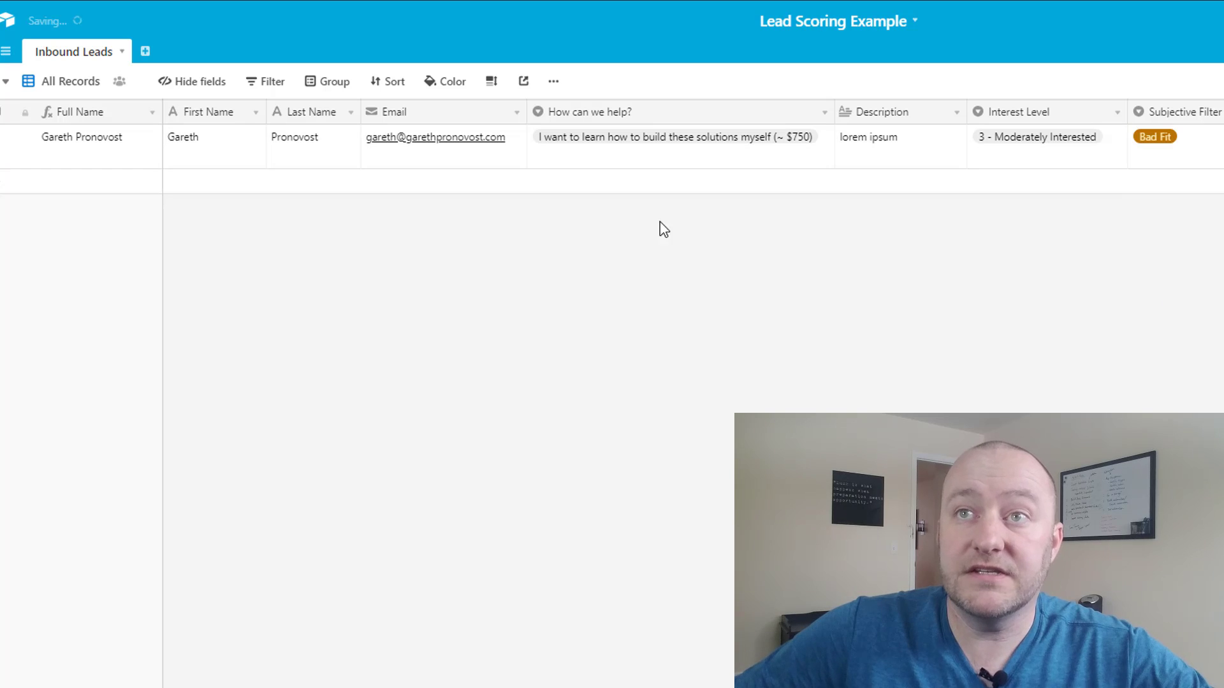
{"action": "left_click", "coordinate": [75, 51]}
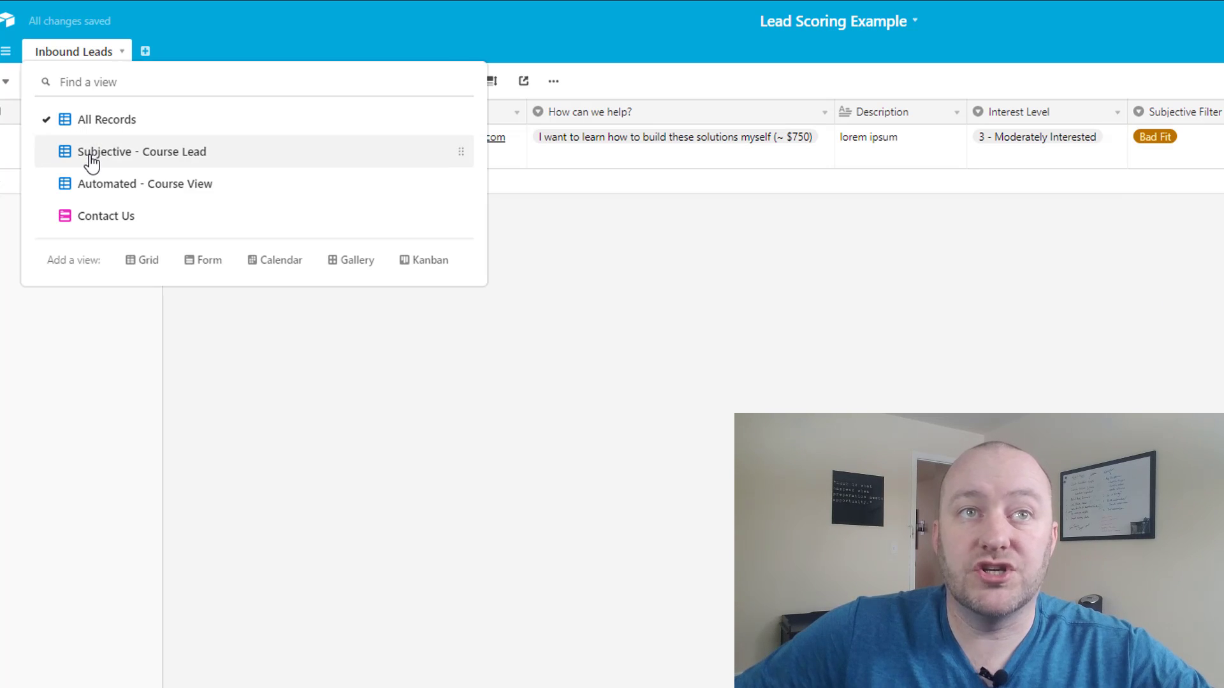
{"action": "left_click", "coordinate": [143, 152]}
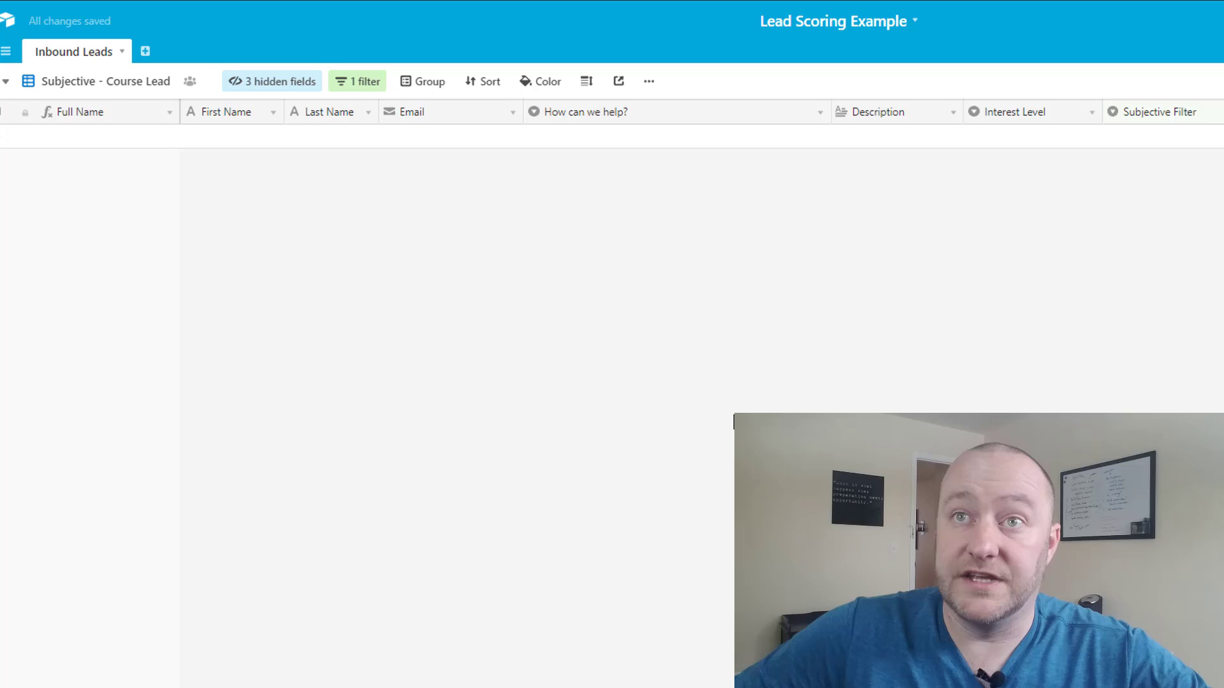
{"action": "left_click", "coordinate": [75, 51]}
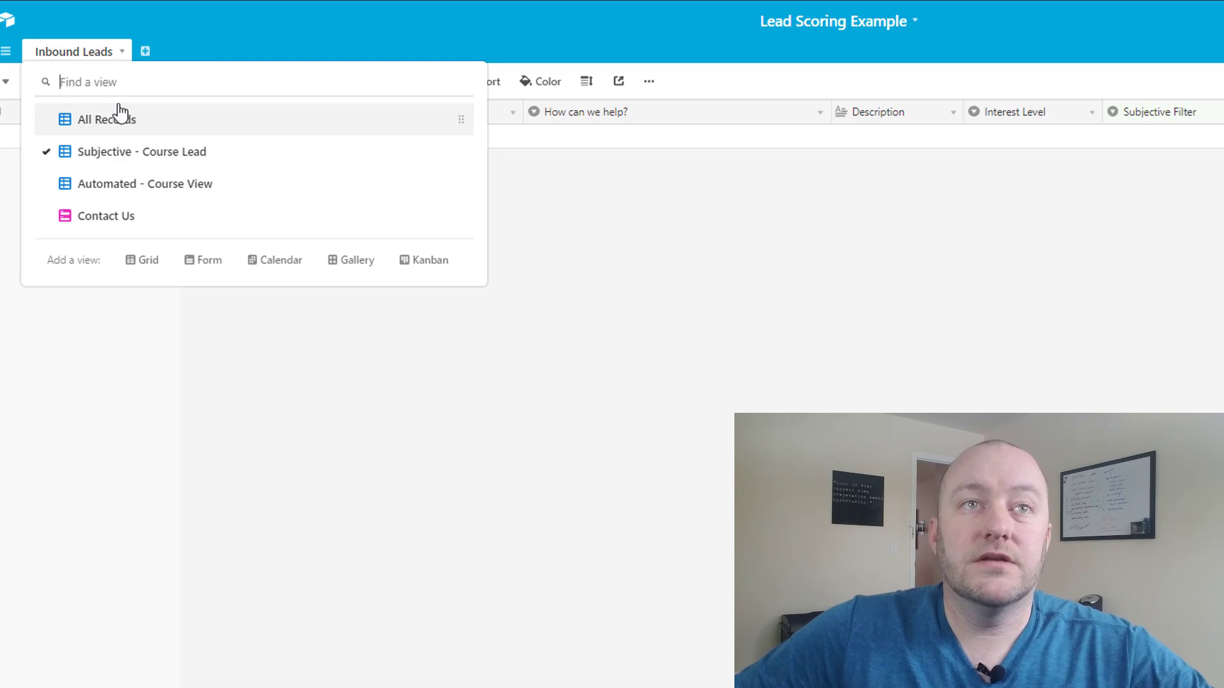
{"action": "left_click", "coordinate": [106, 119]}
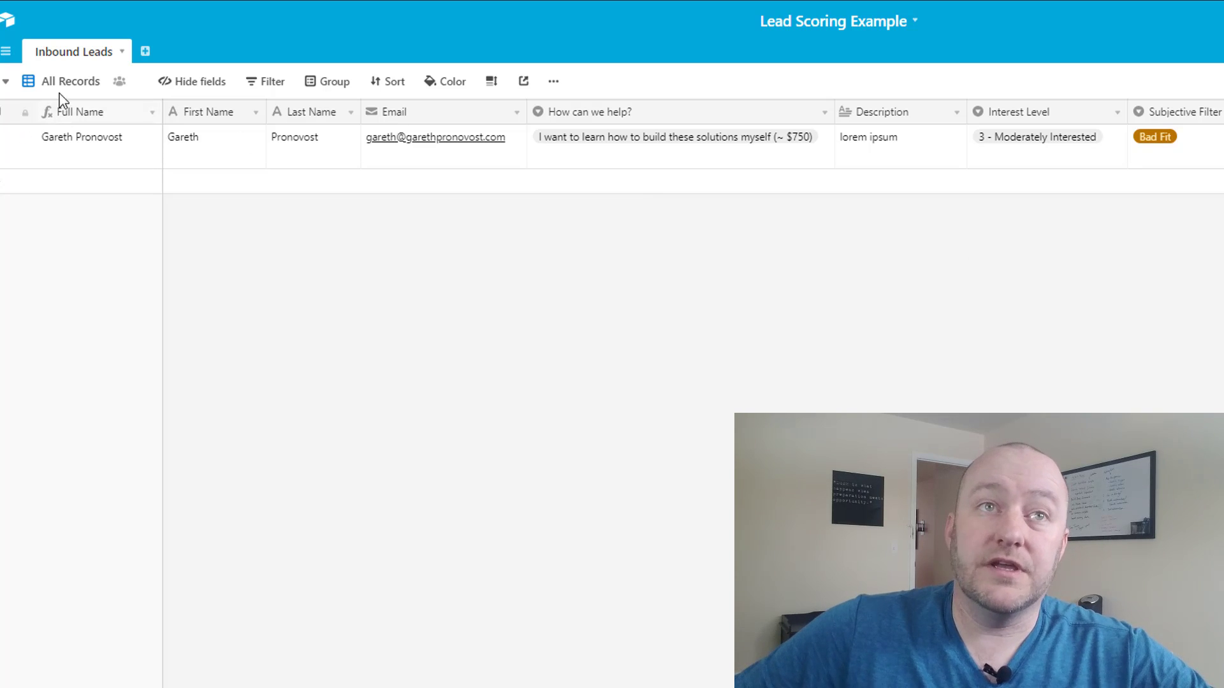
Check Automated - Course View's Course Filter condition and set the lead to 4 - Very Interested.
{"action": "left_click", "coordinate": [70, 81]}
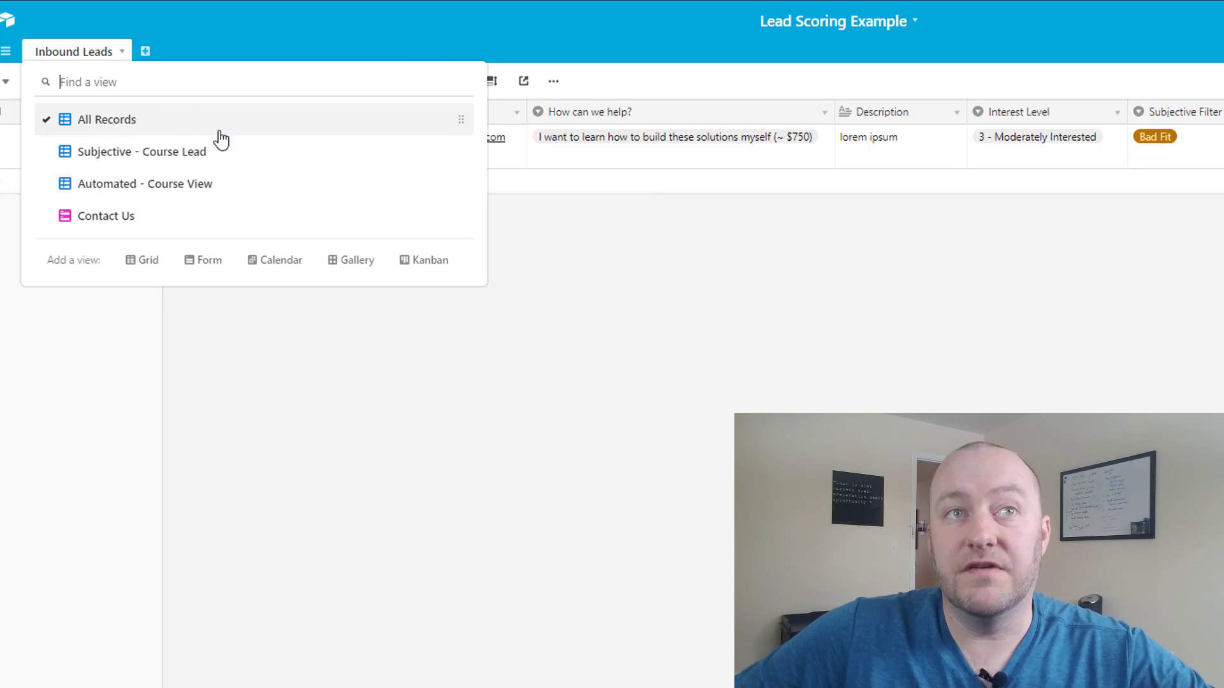
{"action": "left_click", "coordinate": [144, 184]}
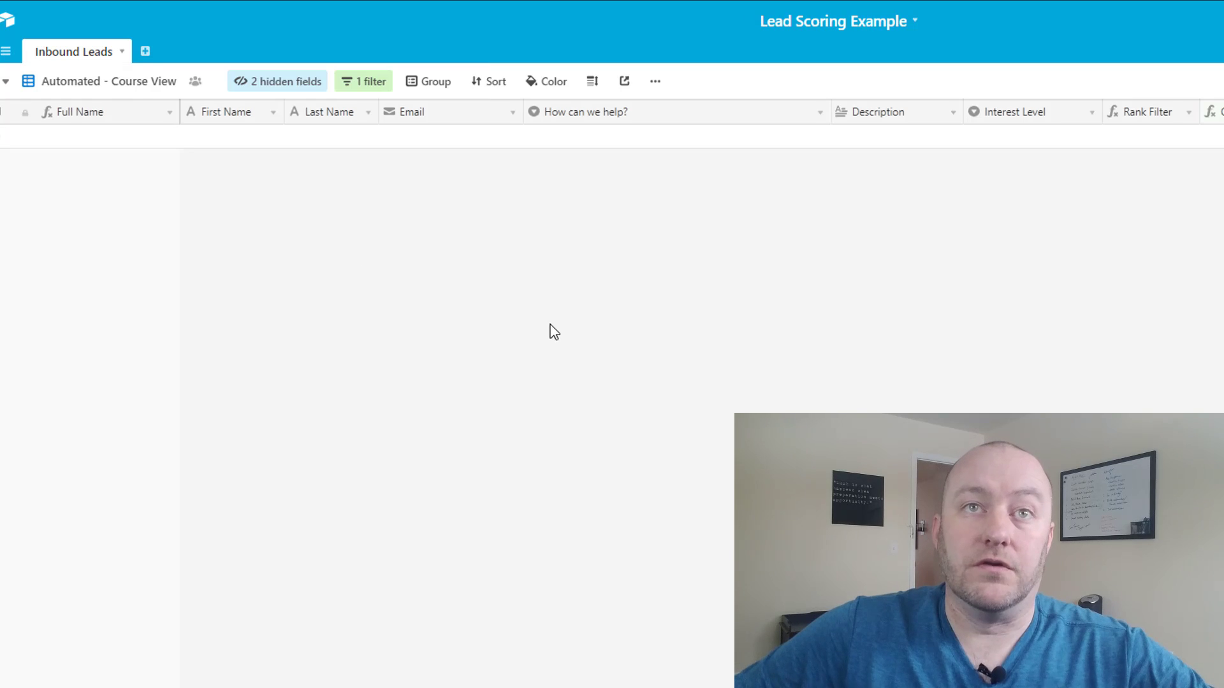
{"action": "left_click", "coordinate": [363, 82]}
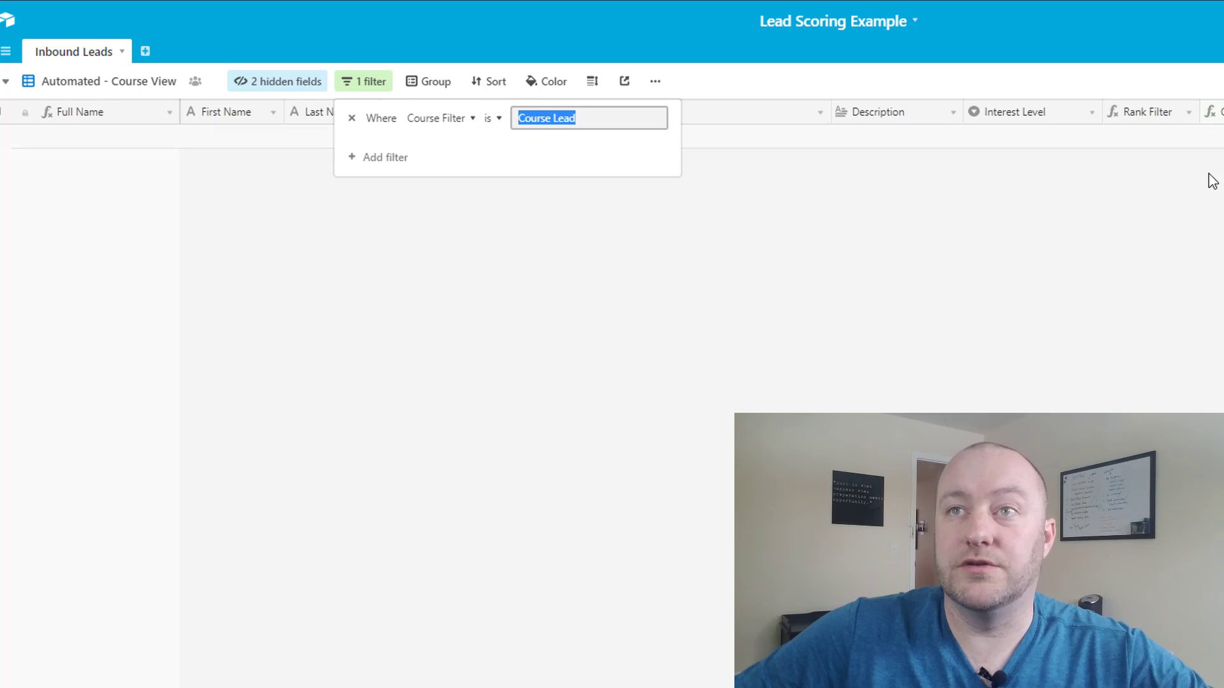
{"action": "left_click", "coordinate": [519, 162]}
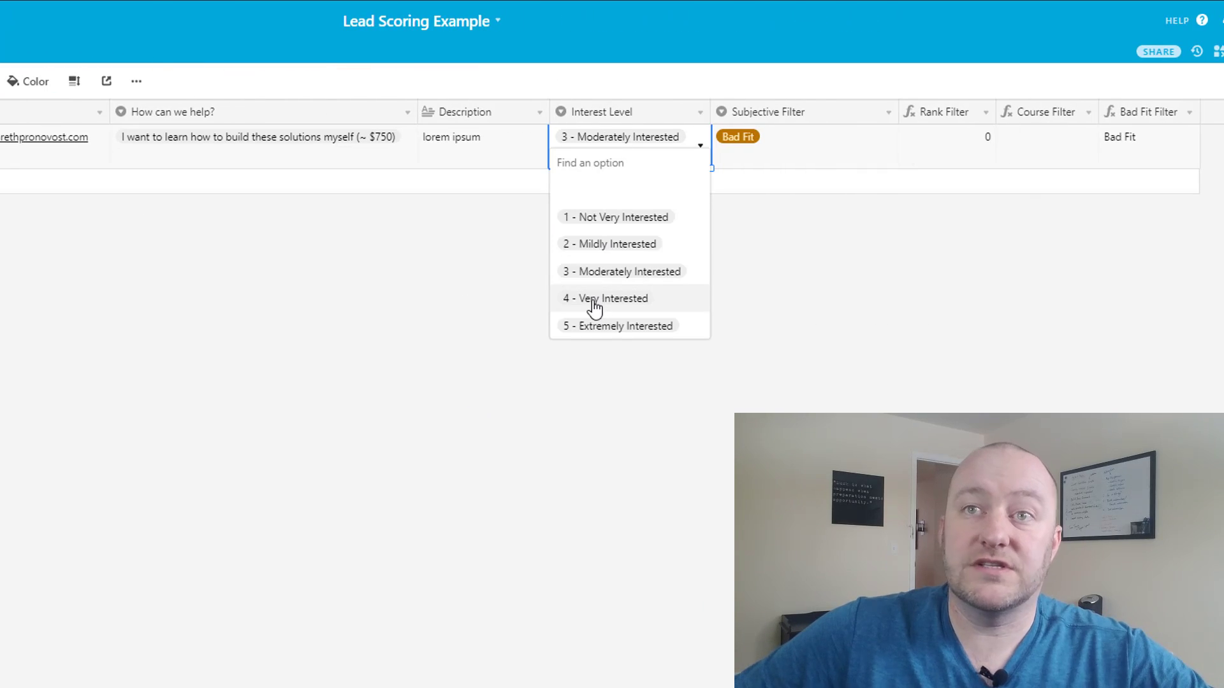
{"action": "left_click", "coordinate": [604, 298]}
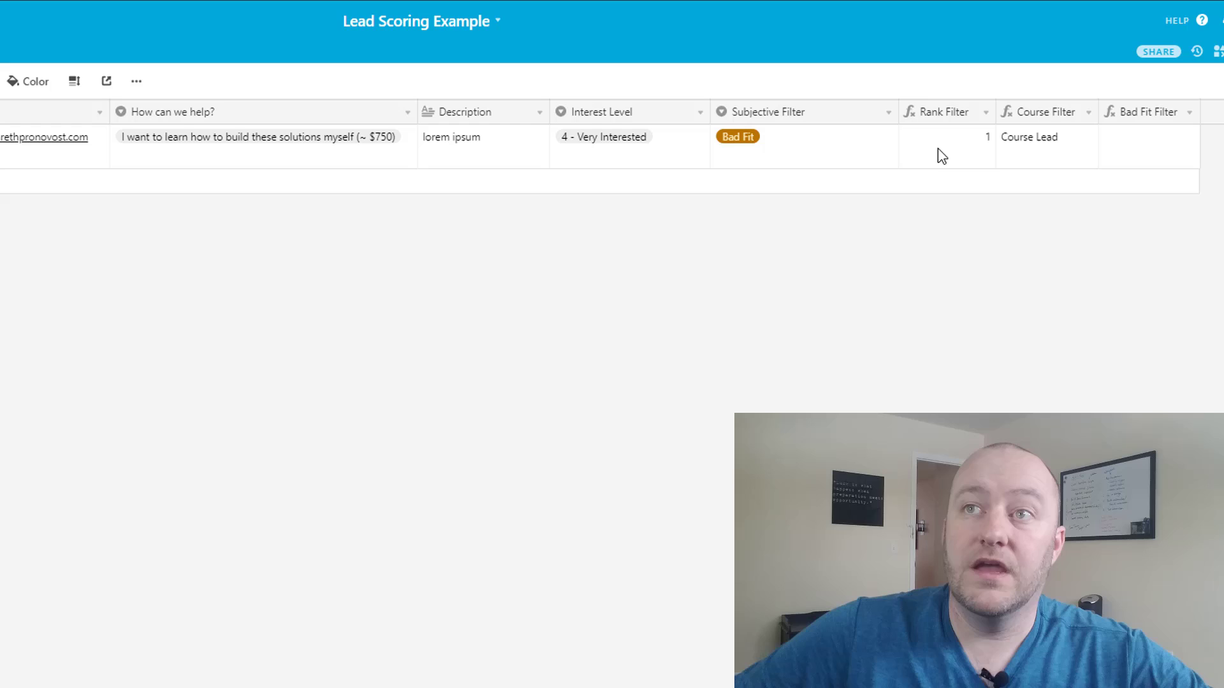
Confirm the lead appears in Automated - Course View while Subjective - Course Lead stays empty.
{"action": "left_click", "coordinate": [946, 148]}
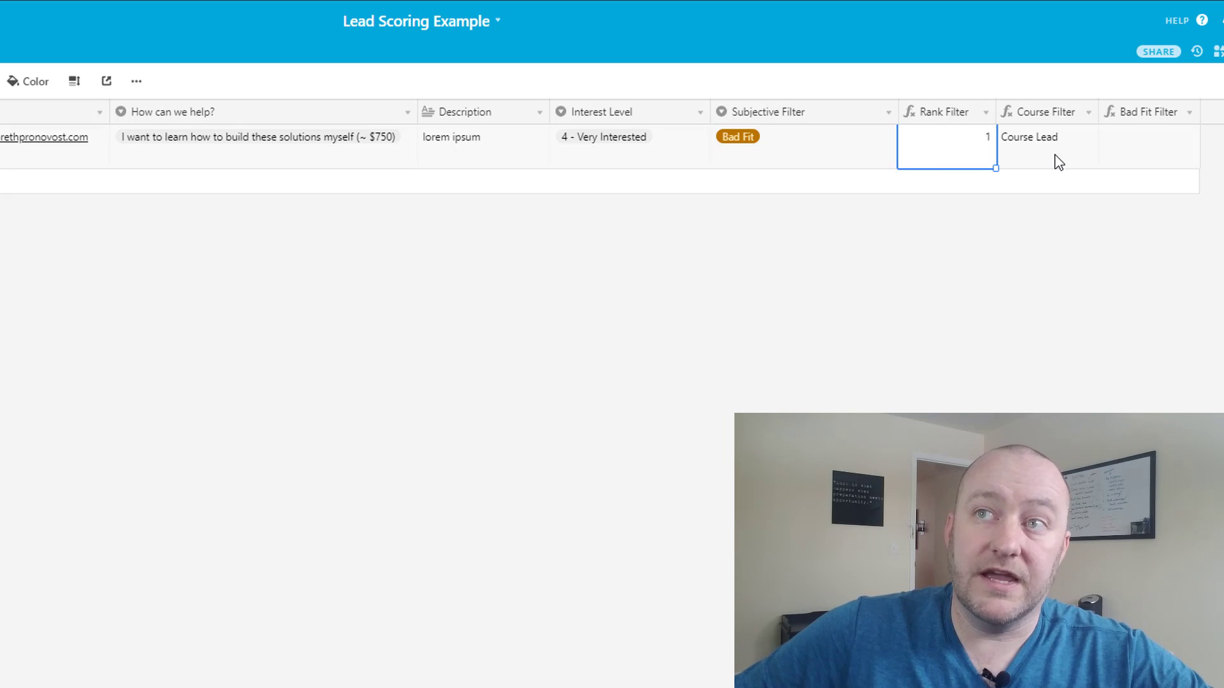
{"action": "left_click", "coordinate": [1046, 148]}
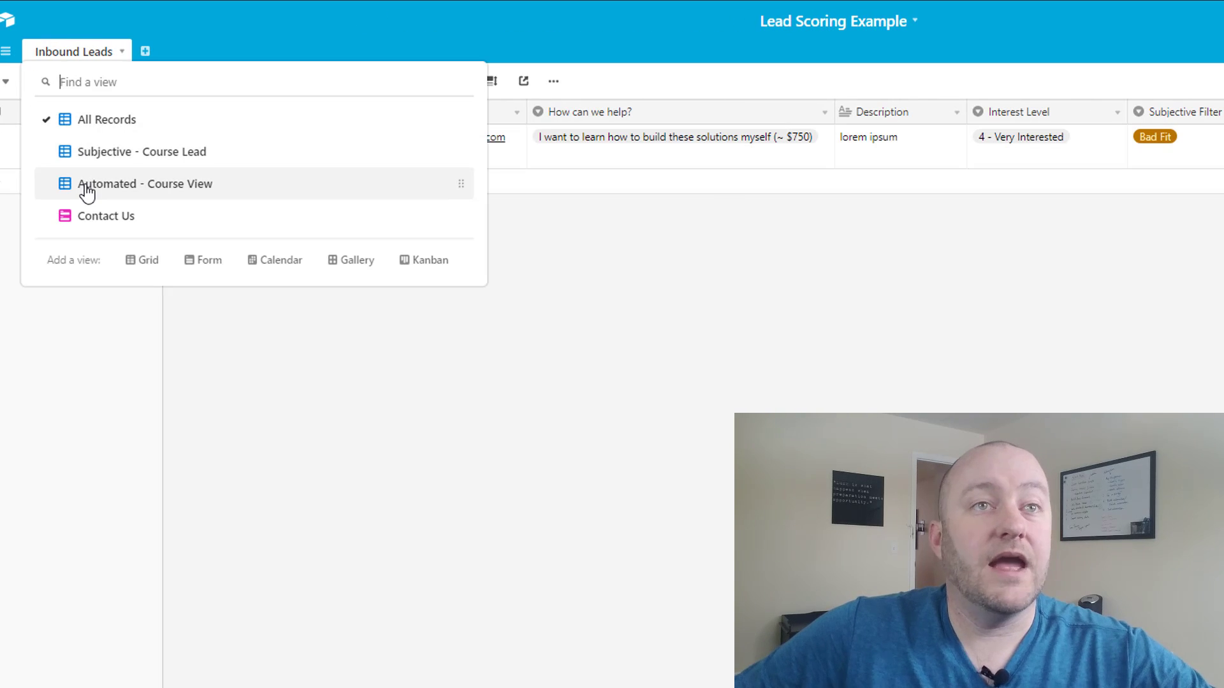
{"action": "left_click", "coordinate": [144, 184]}
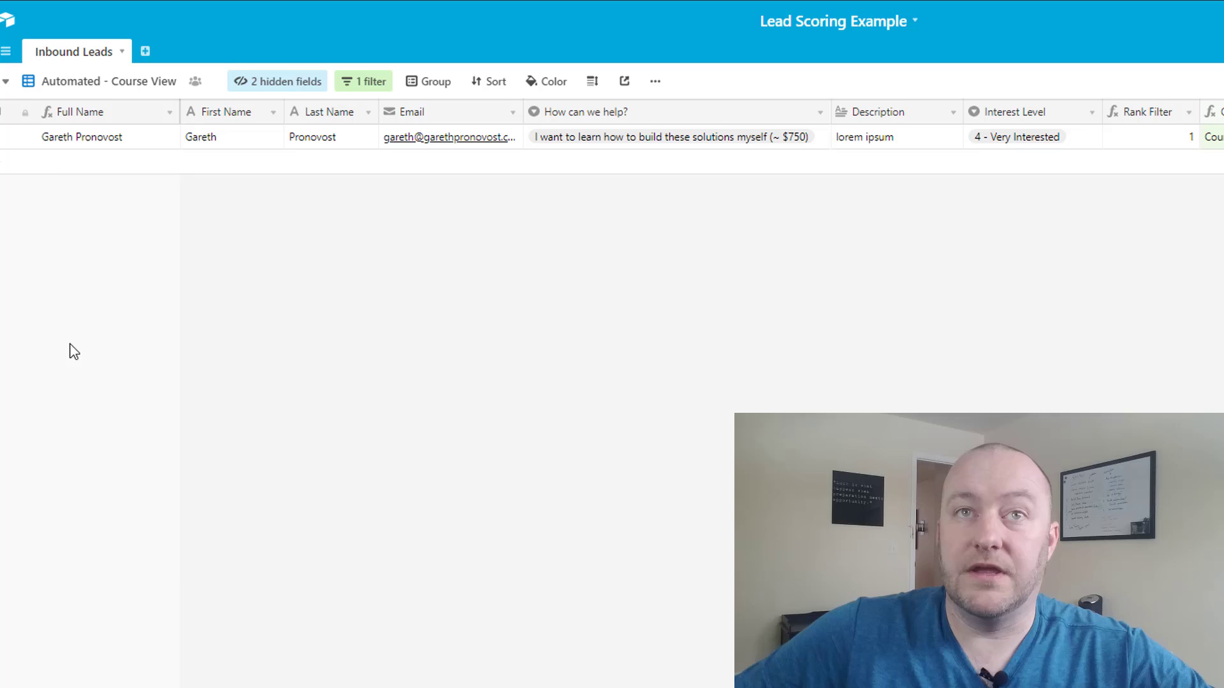
{"action": "mouse_move", "coordinate": [755, 399]}
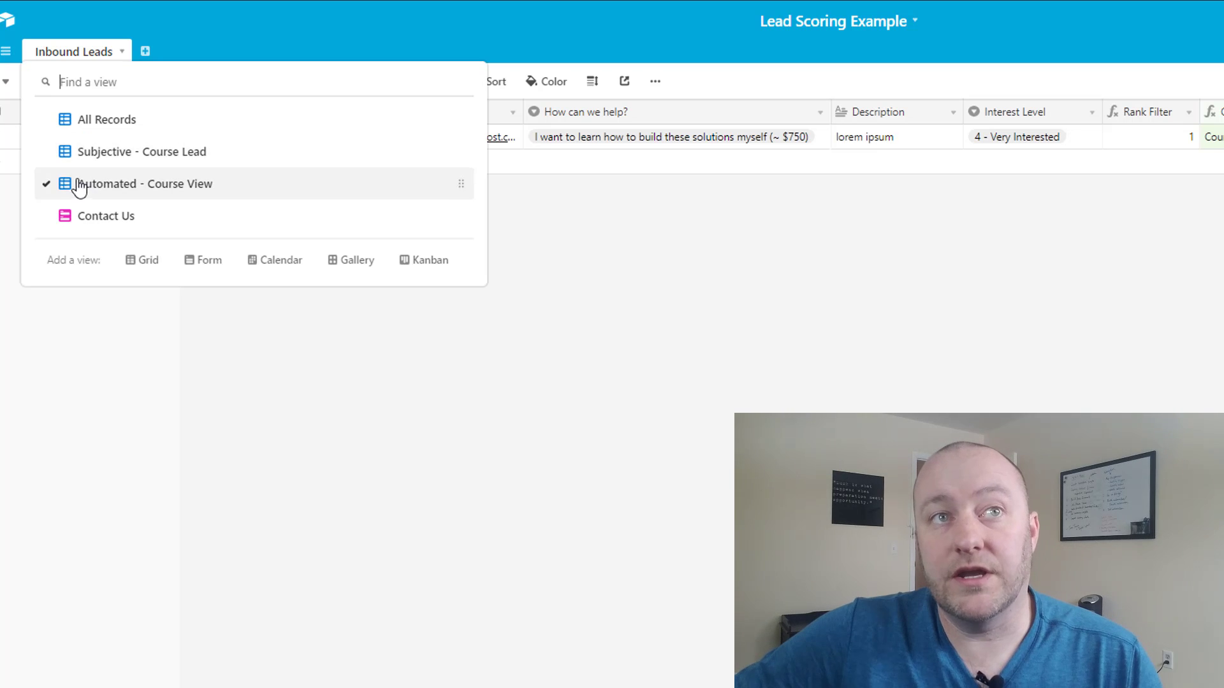
{"action": "left_click", "coordinate": [141, 152]}
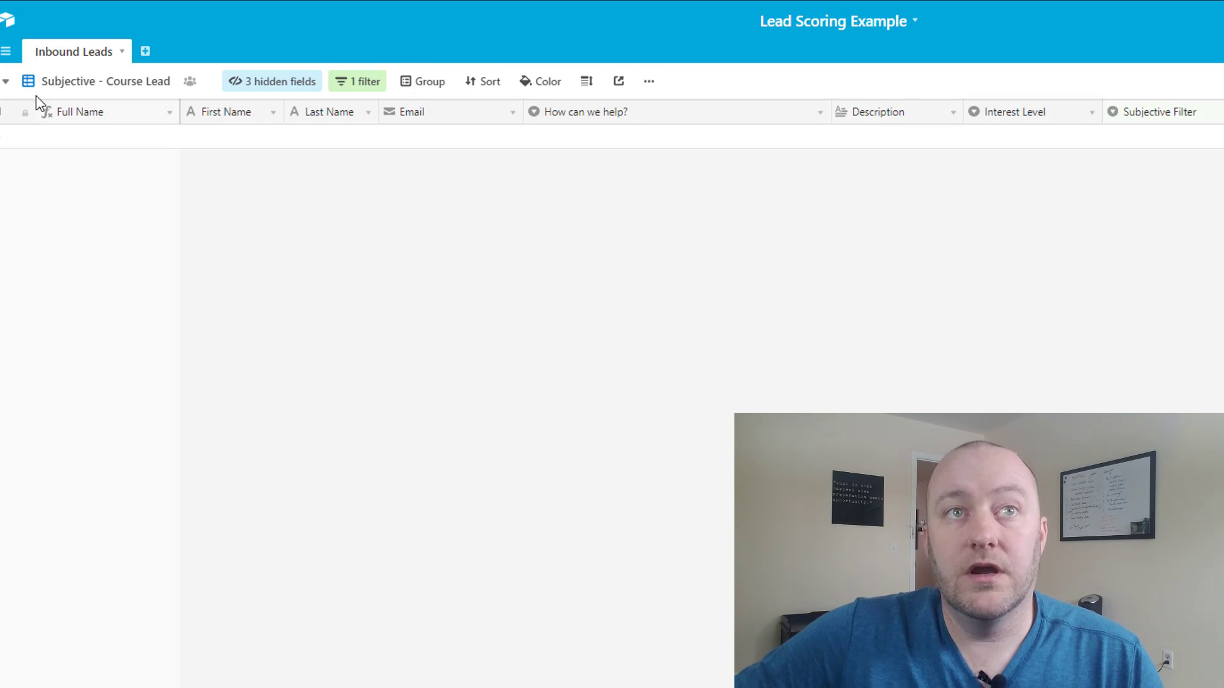
{"action": "mouse_move", "coordinate": [426, 247]}
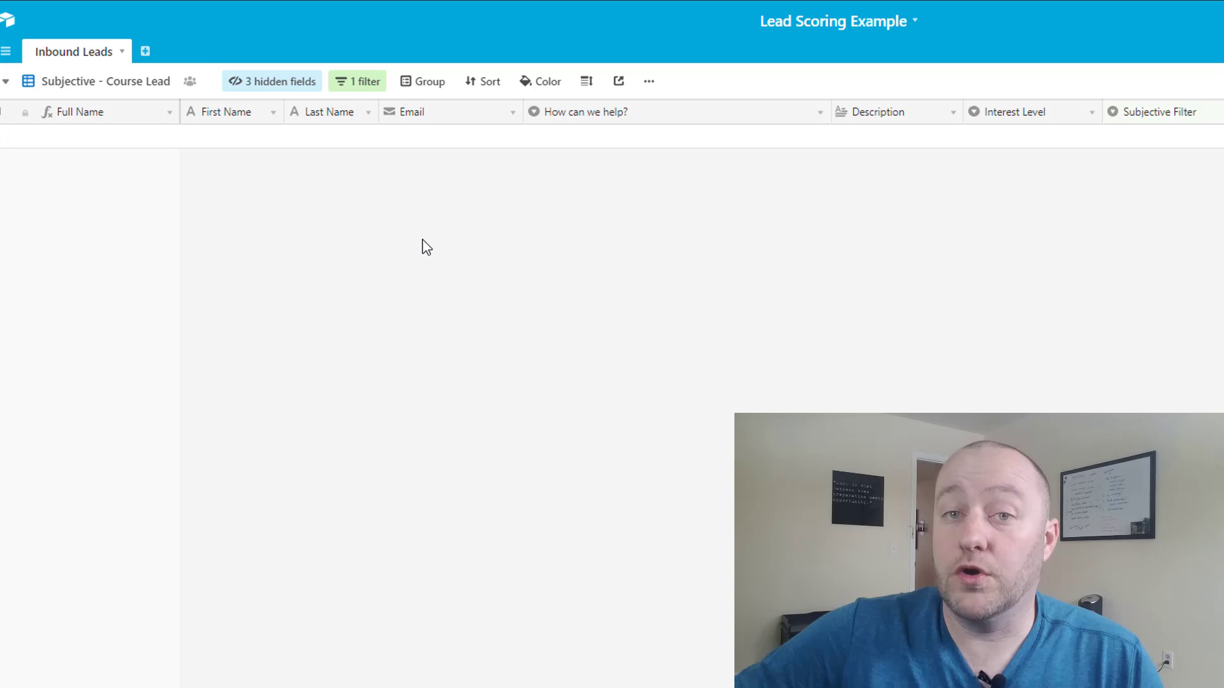
{"action": "mouse_move", "coordinate": [121, 117]}
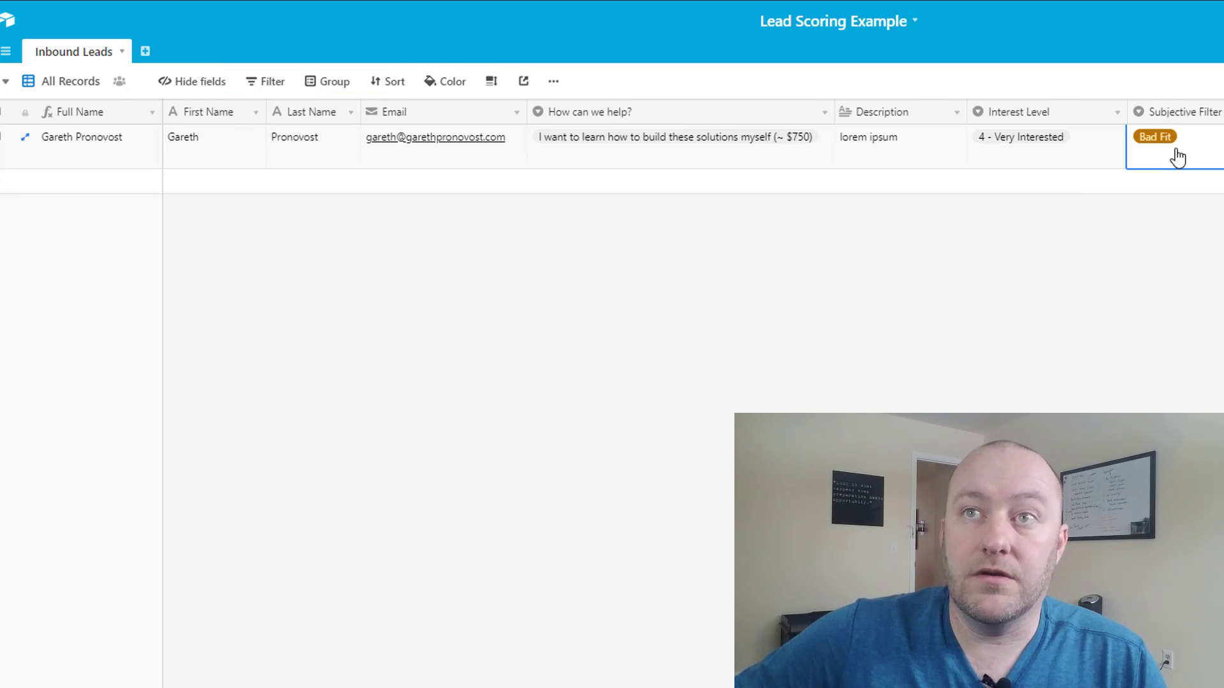
Show the Zapier zap's Airtable trigger settings for the Subjective - Course Lead view.
{"action": "left_click", "coordinate": [1169, 136]}
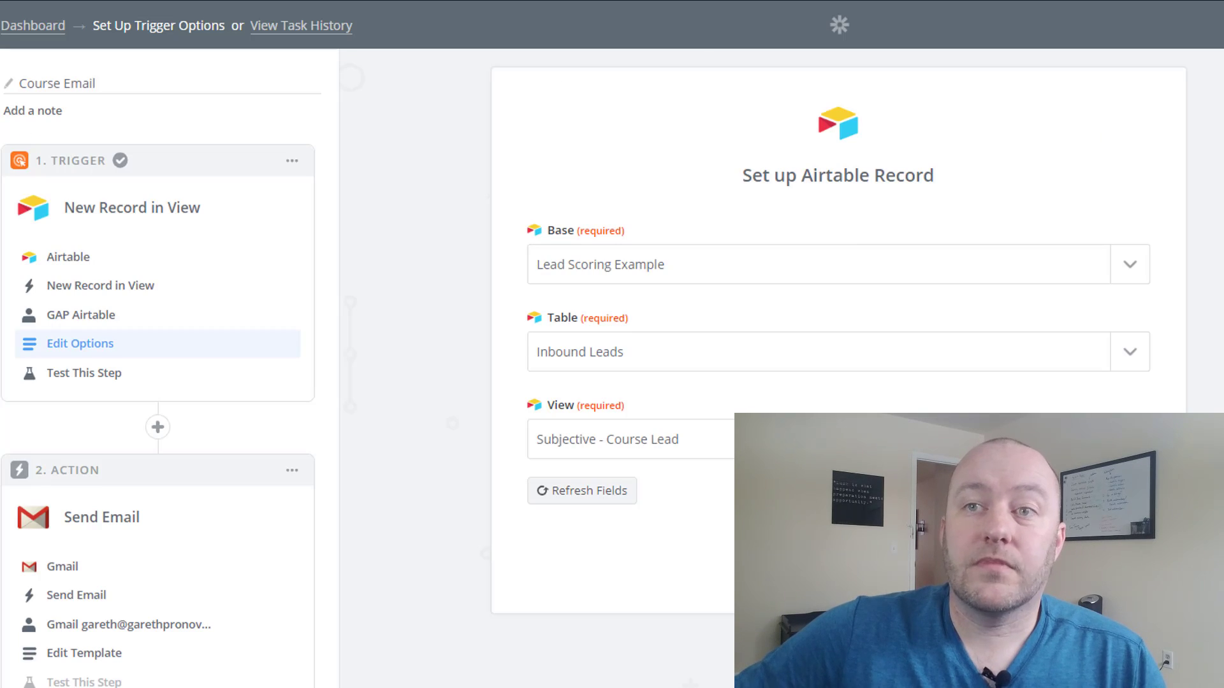
Review the Send Email template's subject and body and continue to the Test Gmail preview.
{"action": "left_click", "coordinate": [84, 373]}
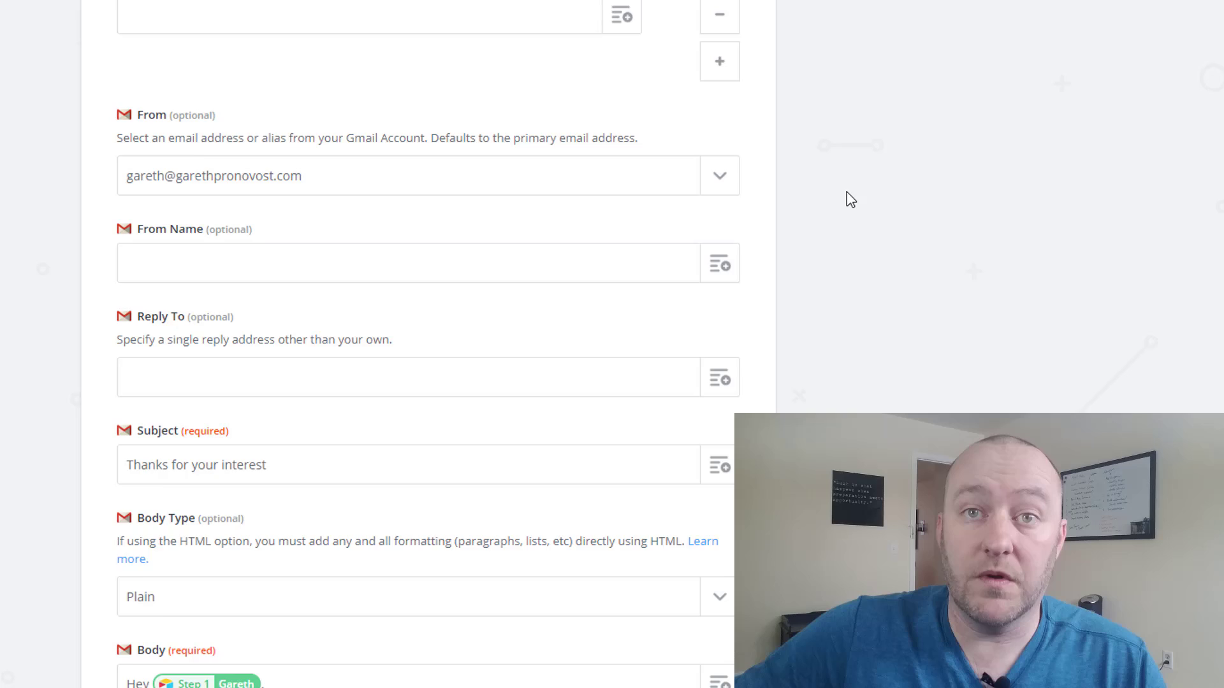
{"action": "scroll", "scroll_direction": "down", "scroll_amount": 3}
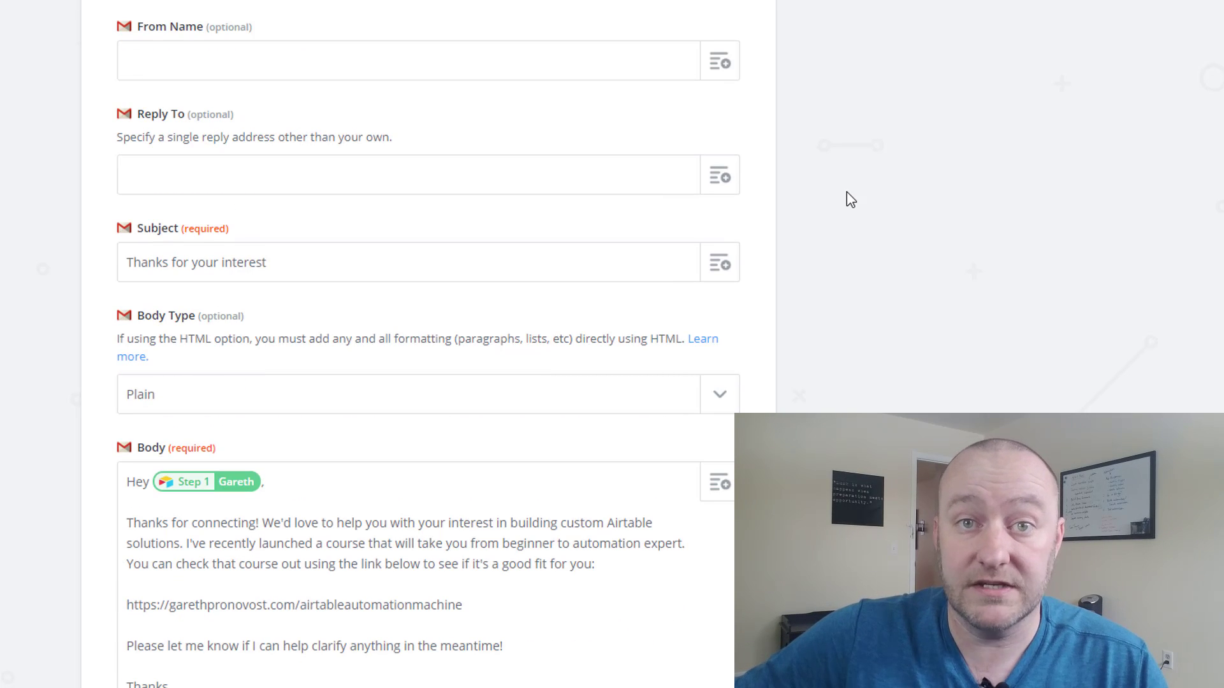
{"action": "scroll", "scroll_direction": "down", "scroll_amount": 3}
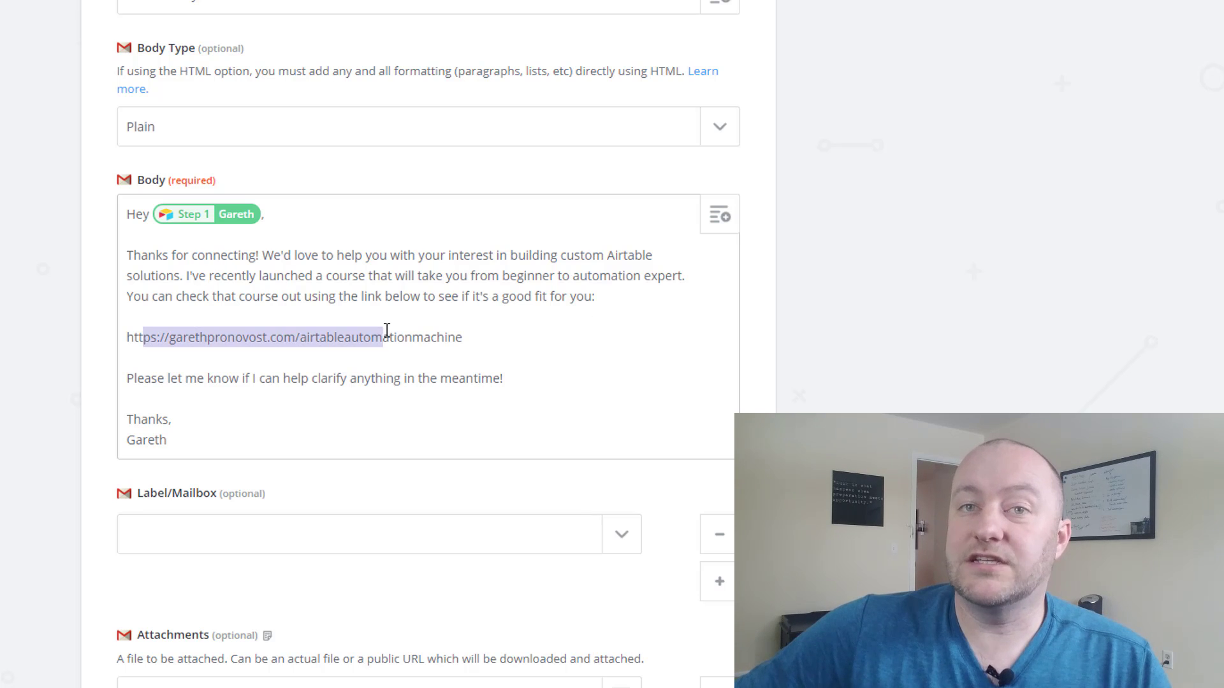
{"action": "scroll", "scroll_direction": "down", "scroll_amount": 3}
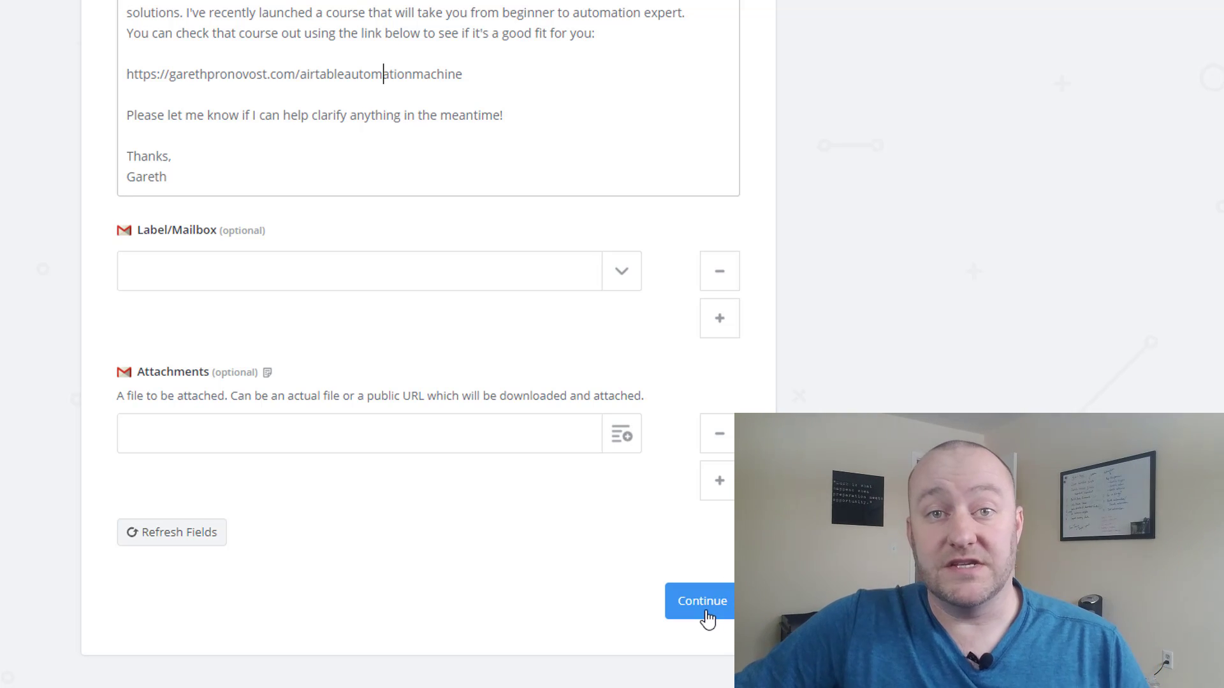
{"action": "left_click", "coordinate": [700, 601]}
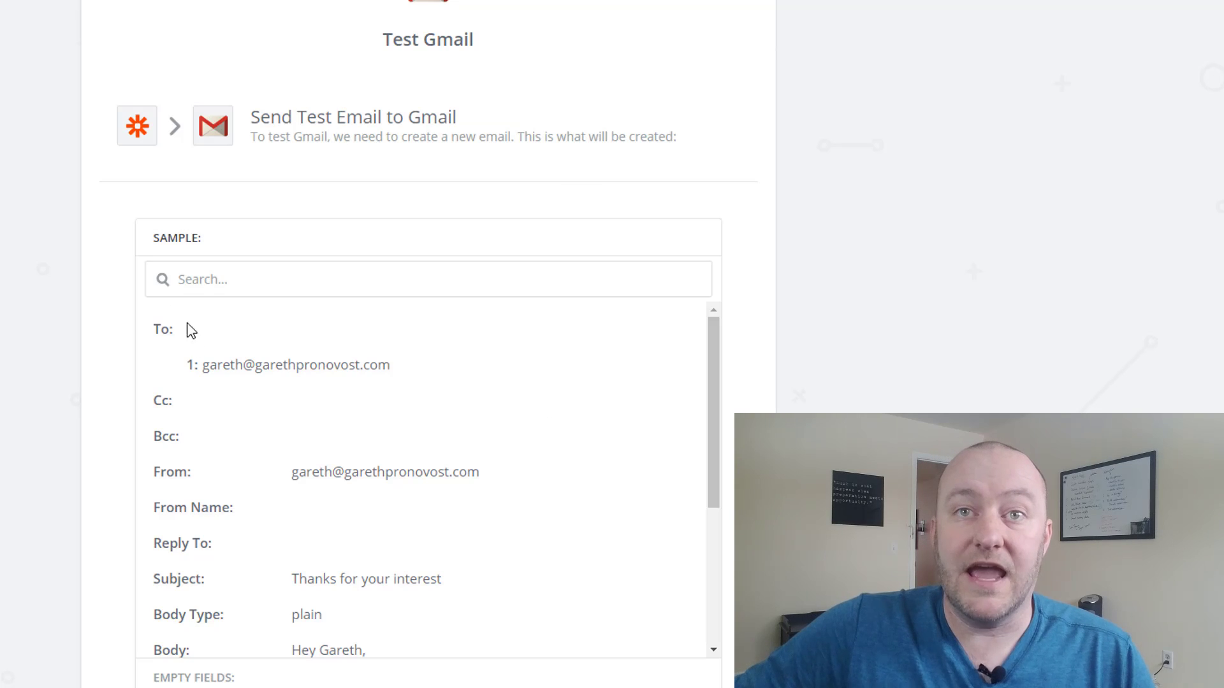
Send the 'Thanks for your interest' course email as a test to Gmail.
{"action": "scroll", "scroll_direction": "down", "scroll_amount": 3}
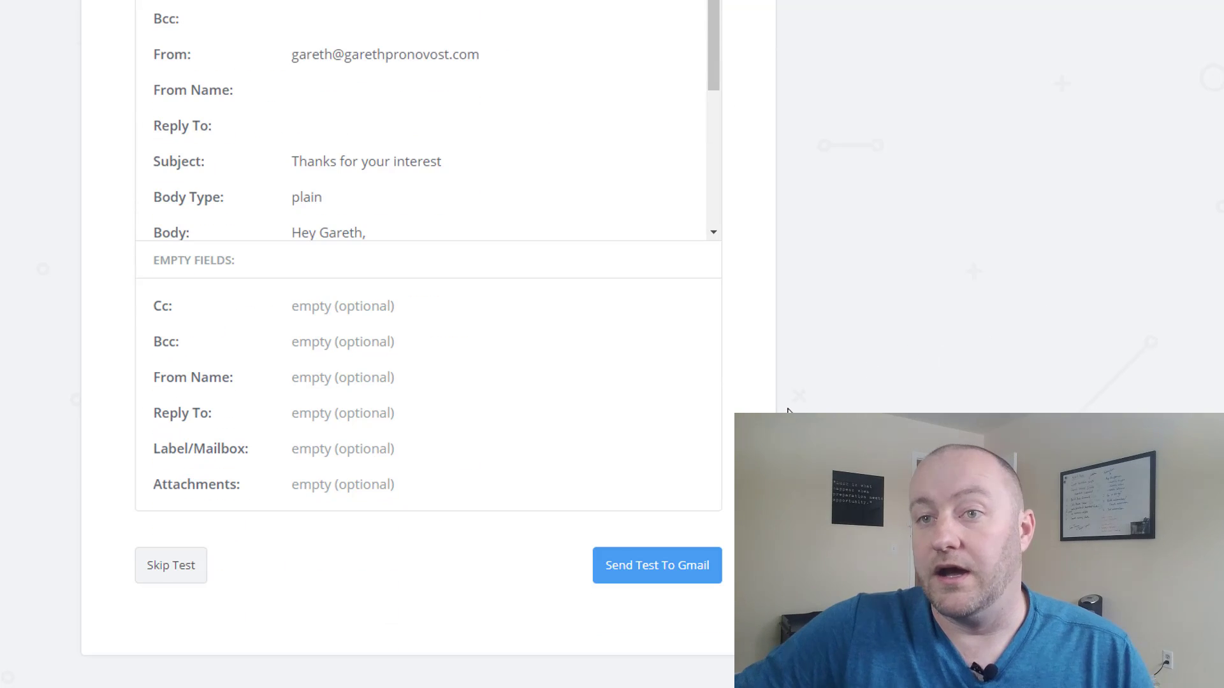
{"action": "mouse_move", "coordinate": [684, 583]}
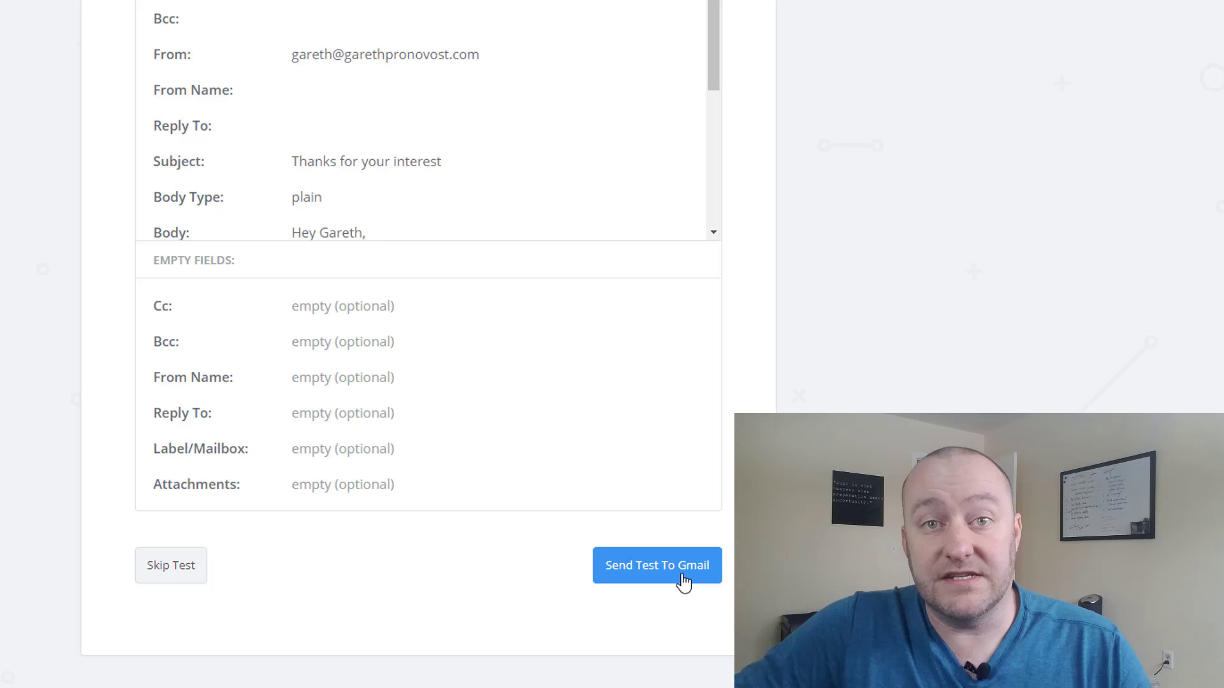
{"action": "left_click", "coordinate": [657, 565]}
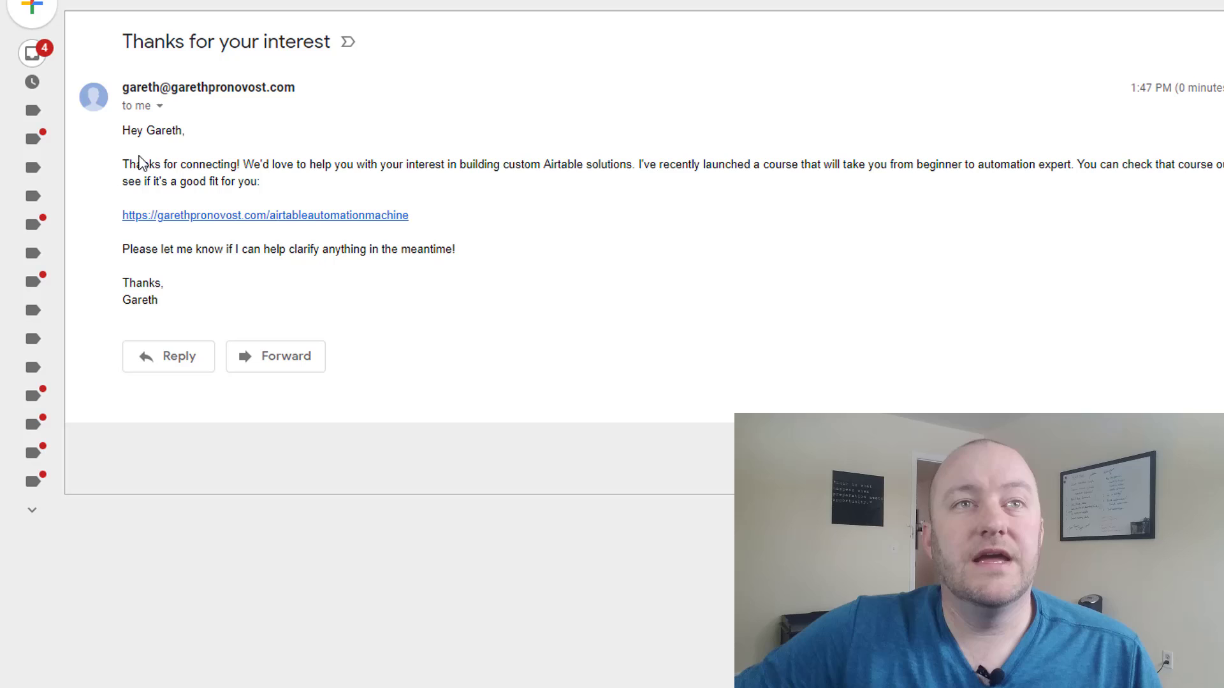
Read the test email's message text in Gmail and return to the blank Contact Us form.
{"action": "left_click_drag", "start_coordinate": [123, 130], "coordinate": [162, 283]}
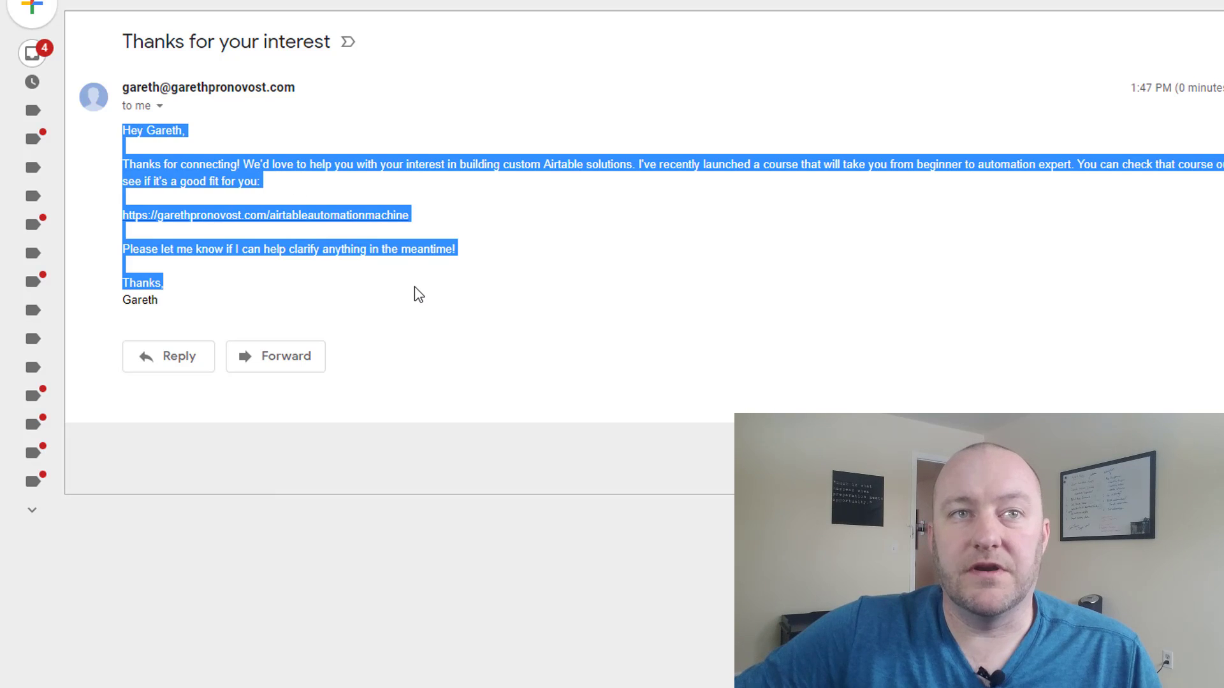
{"action": "left_click", "coordinate": [418, 293]}
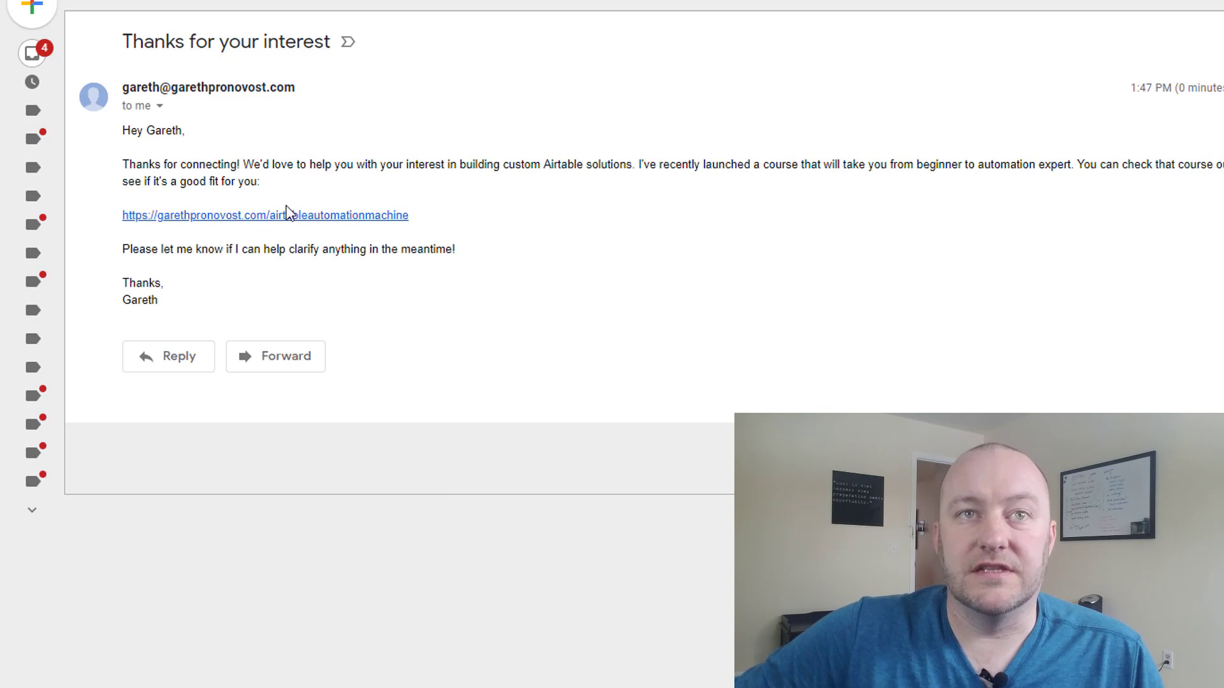
{"action": "mouse_move", "coordinate": [460, 259]}
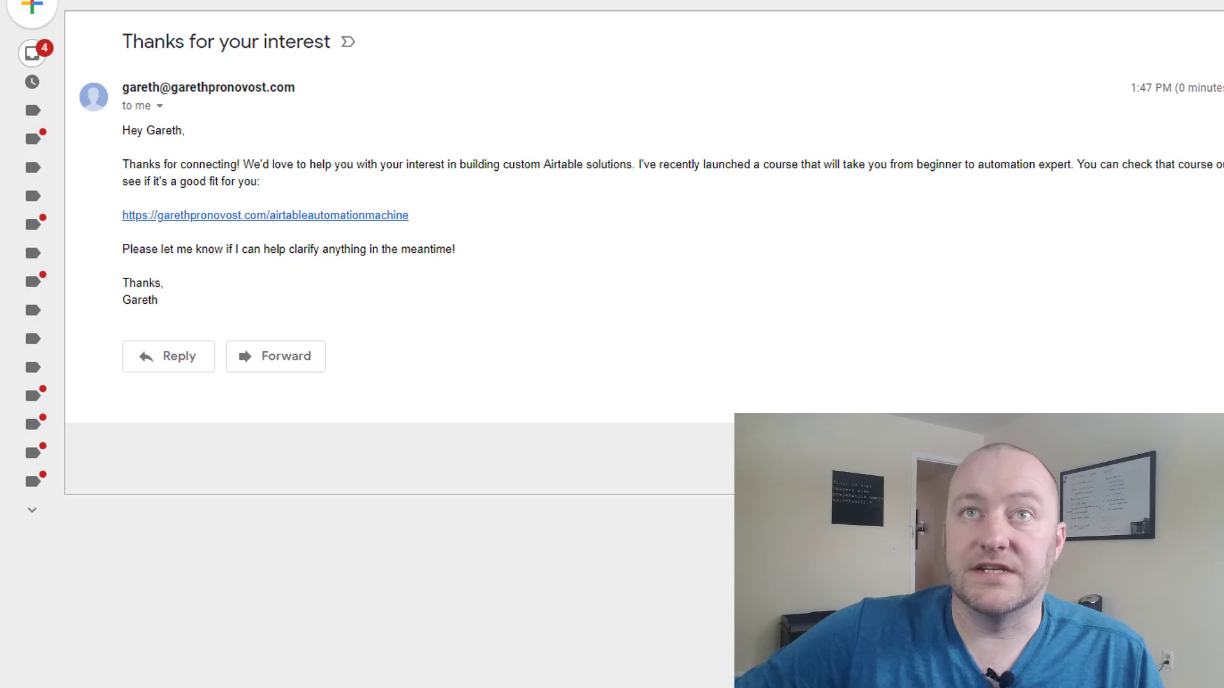
{"action": "left_click", "coordinate": [265, 216]}
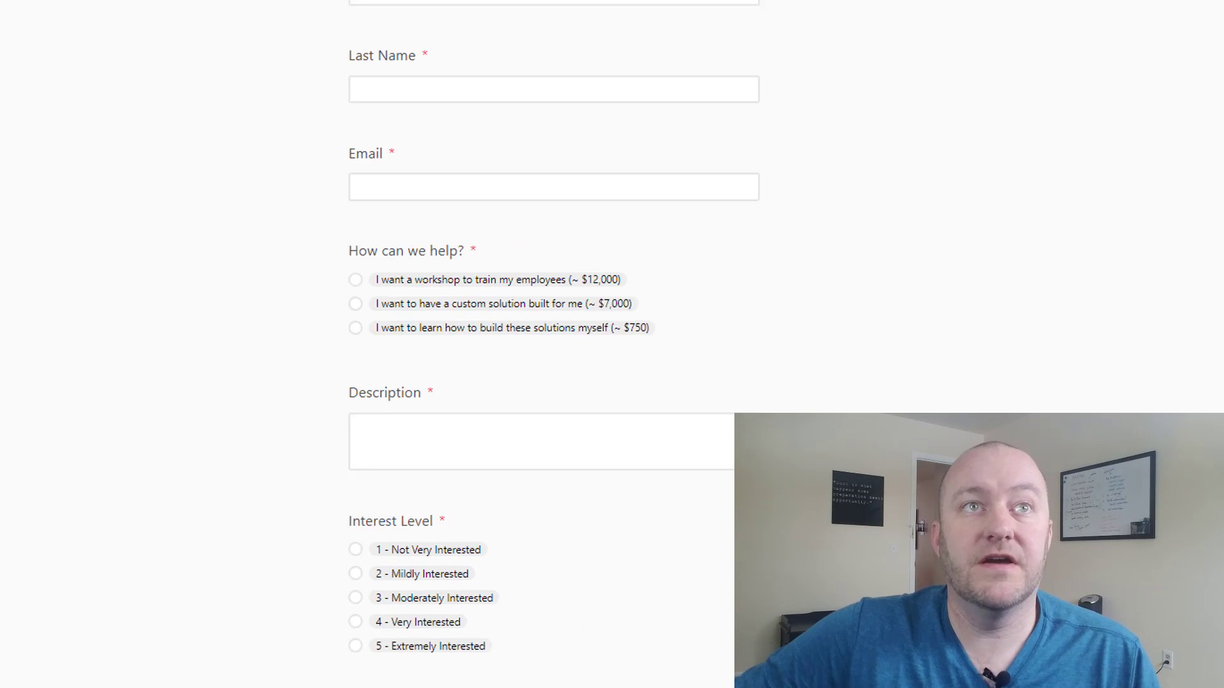
{"action": "scroll", "scroll_direction": "up", "scroll_amount": 3}
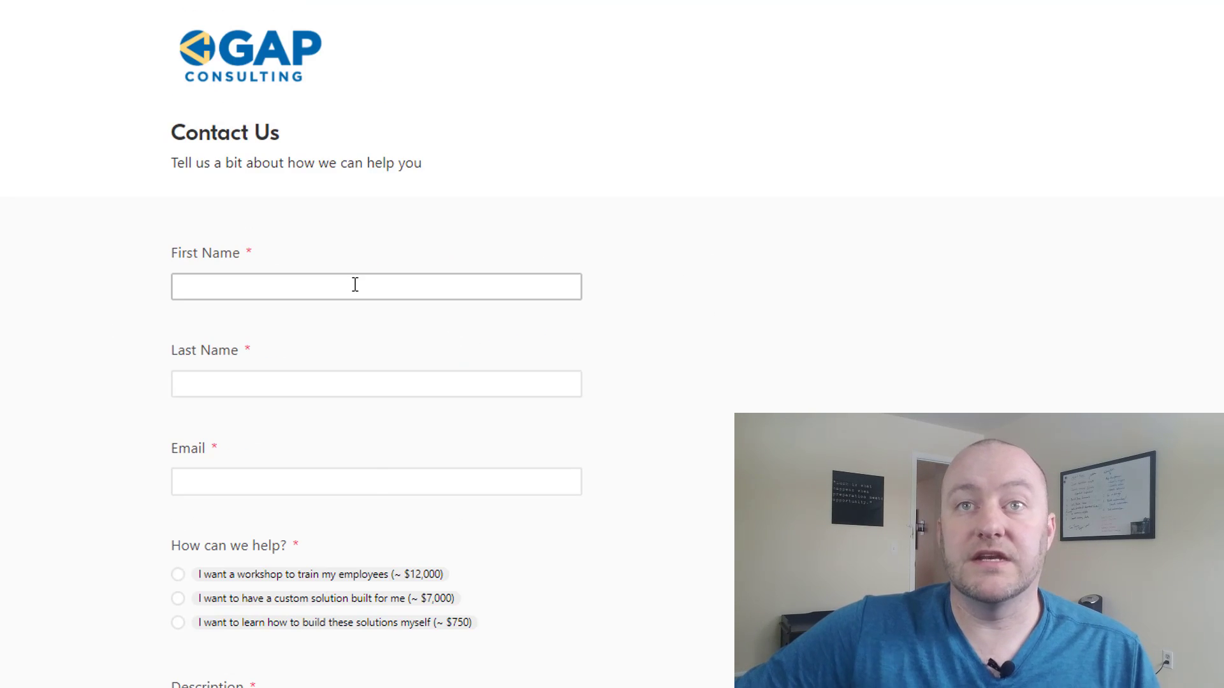
{"action": "left_click", "coordinate": [375, 287]}
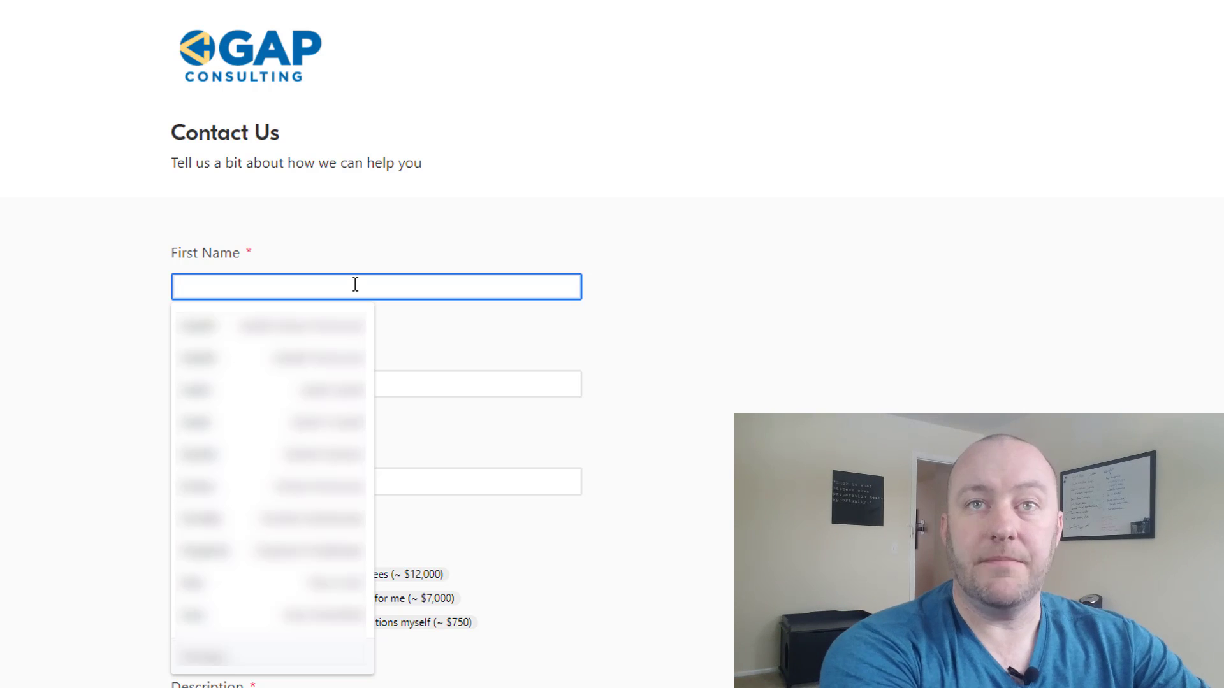
{"action": "type", "text": "Garet"}
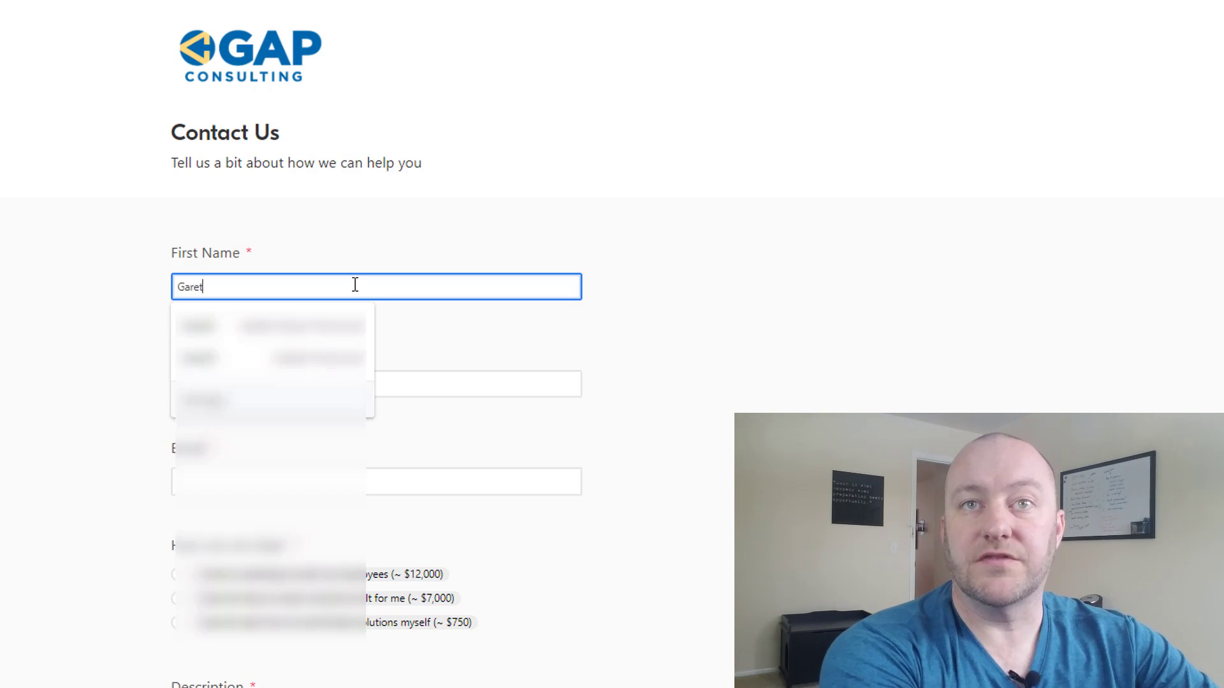
{"action": "left_click", "coordinate": [375, 482]}
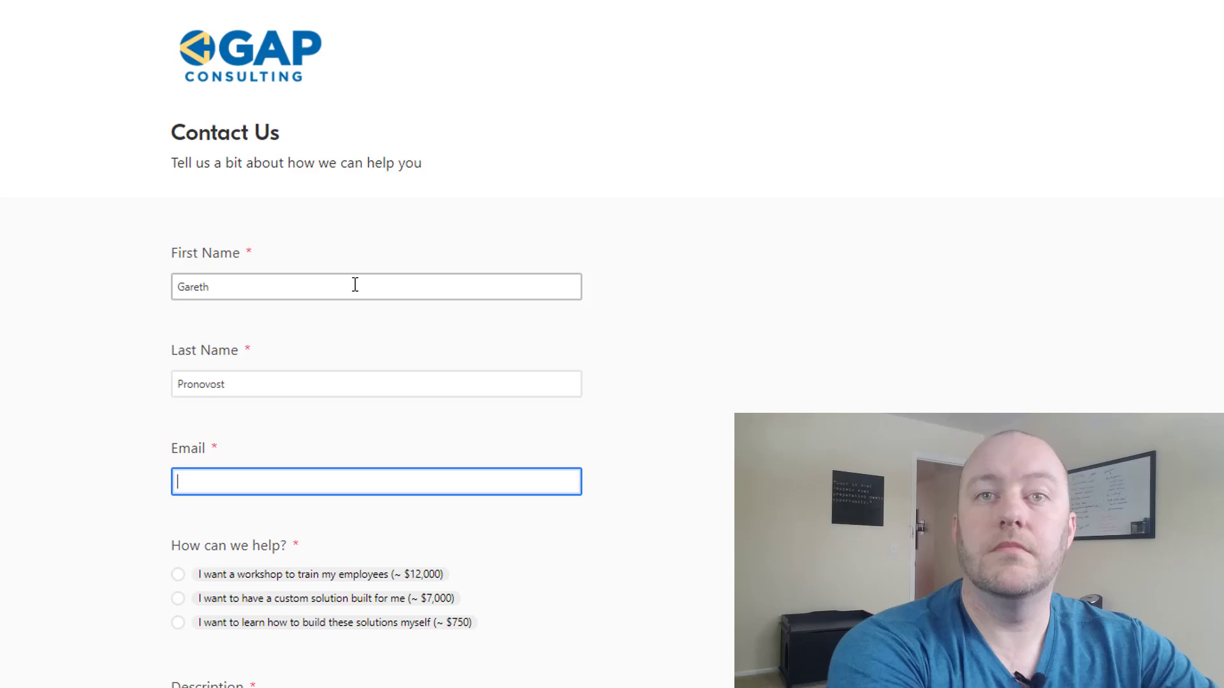
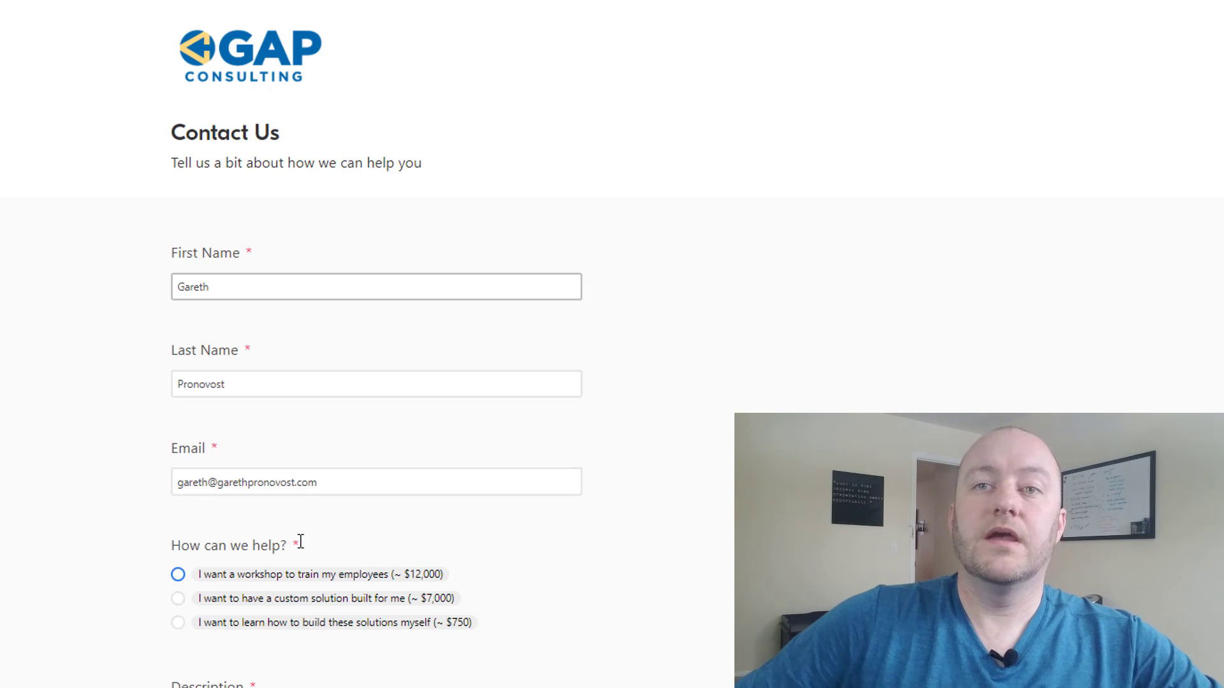
Choose the learn-to-build-it-yourself option, describe it as 'lorem ipsum' and submit the form.
{"action": "left_click", "coordinate": [178, 623]}
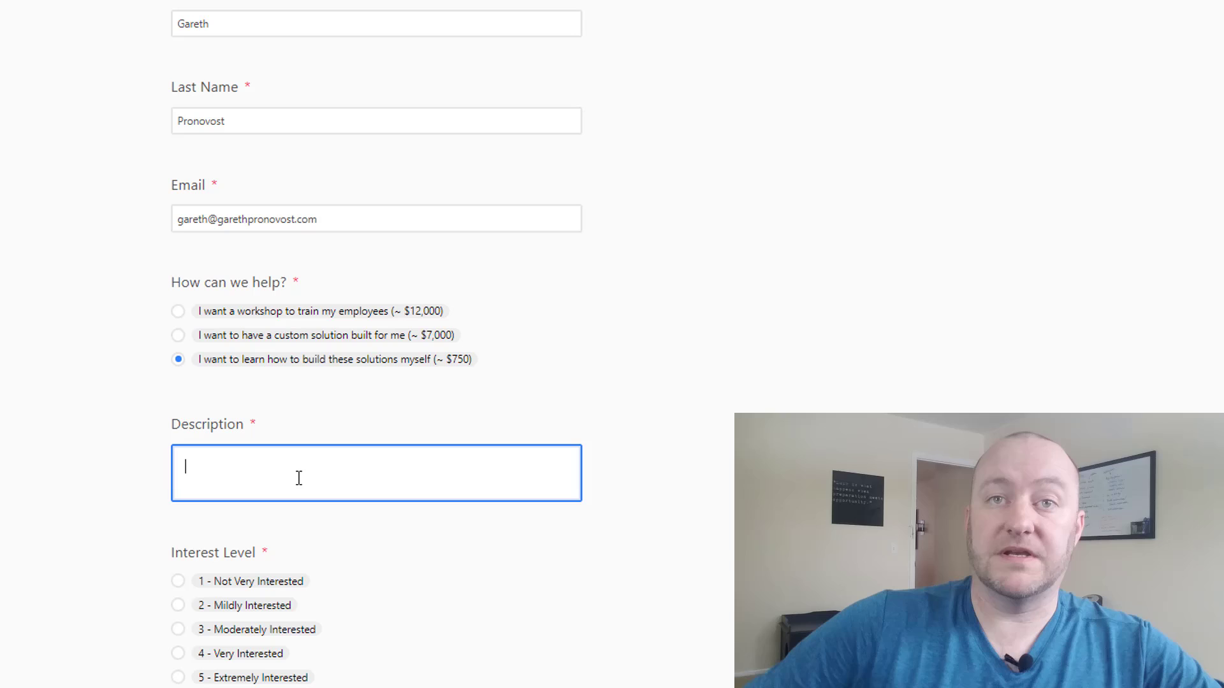
{"action": "type", "text": "lorem"}
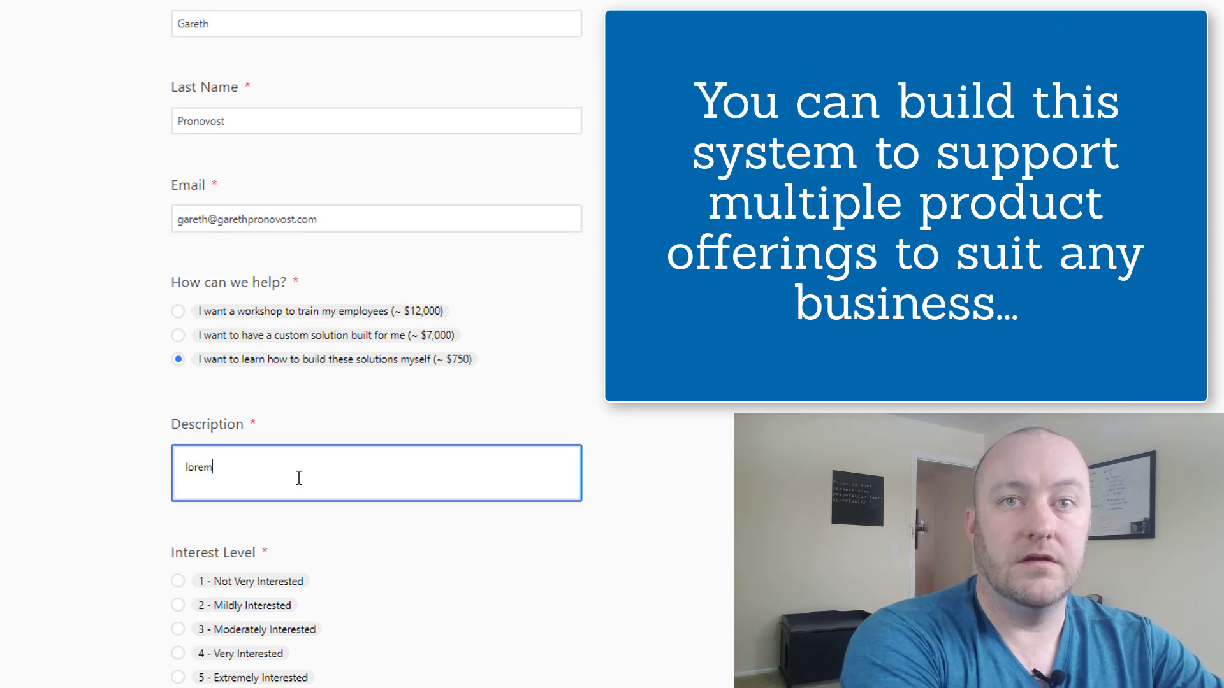
{"action": "type", "text": "ipsum"}
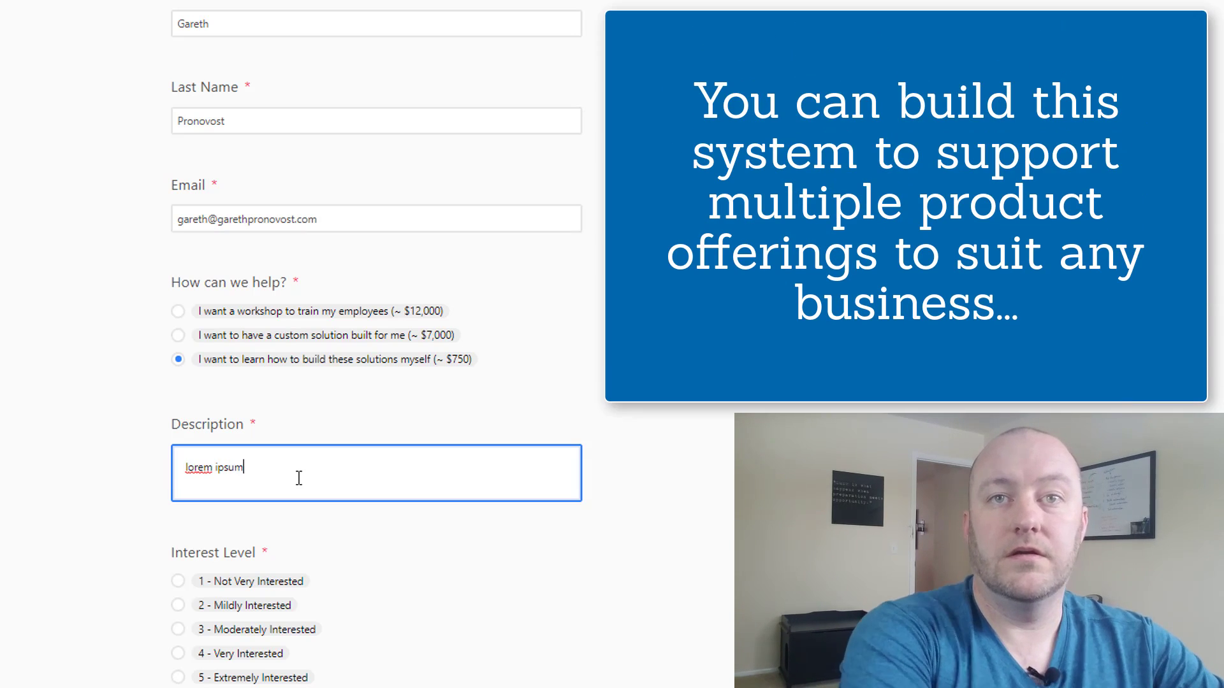
{"action": "left_click", "coordinate": [178, 676]}
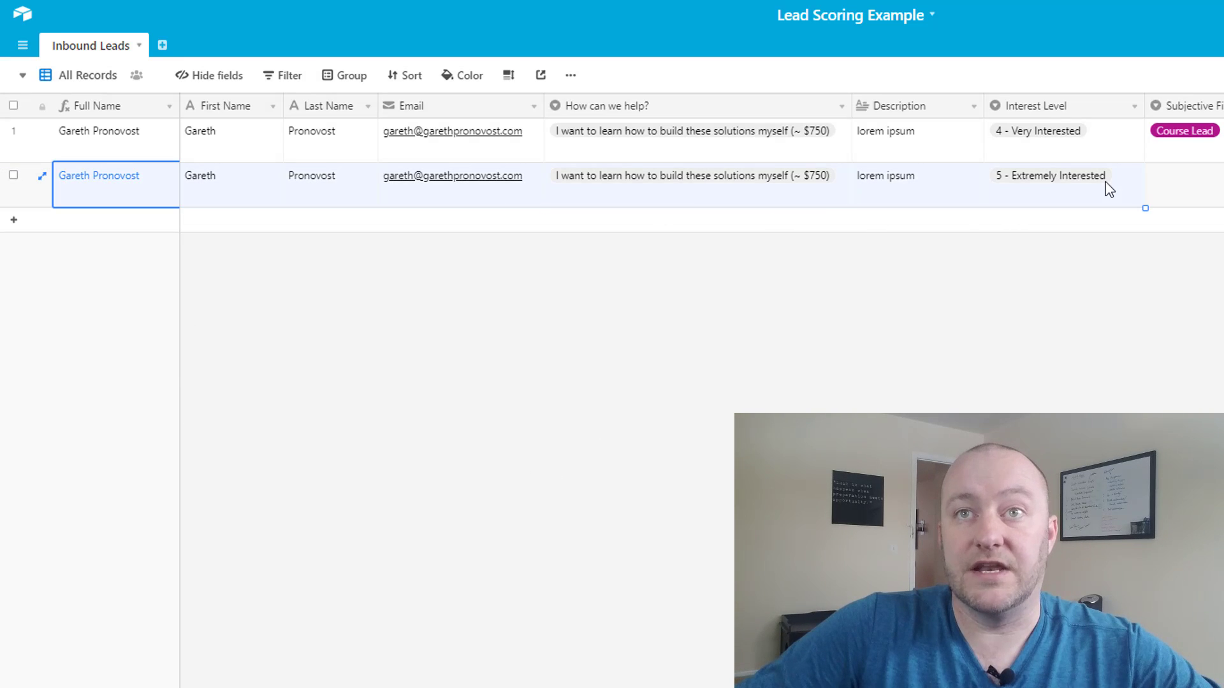
Tag the new lead as Course Lead and switch to the Automated - Course View.
{"action": "scroll", "scroll_direction": "right", "scroll_amount": 3}
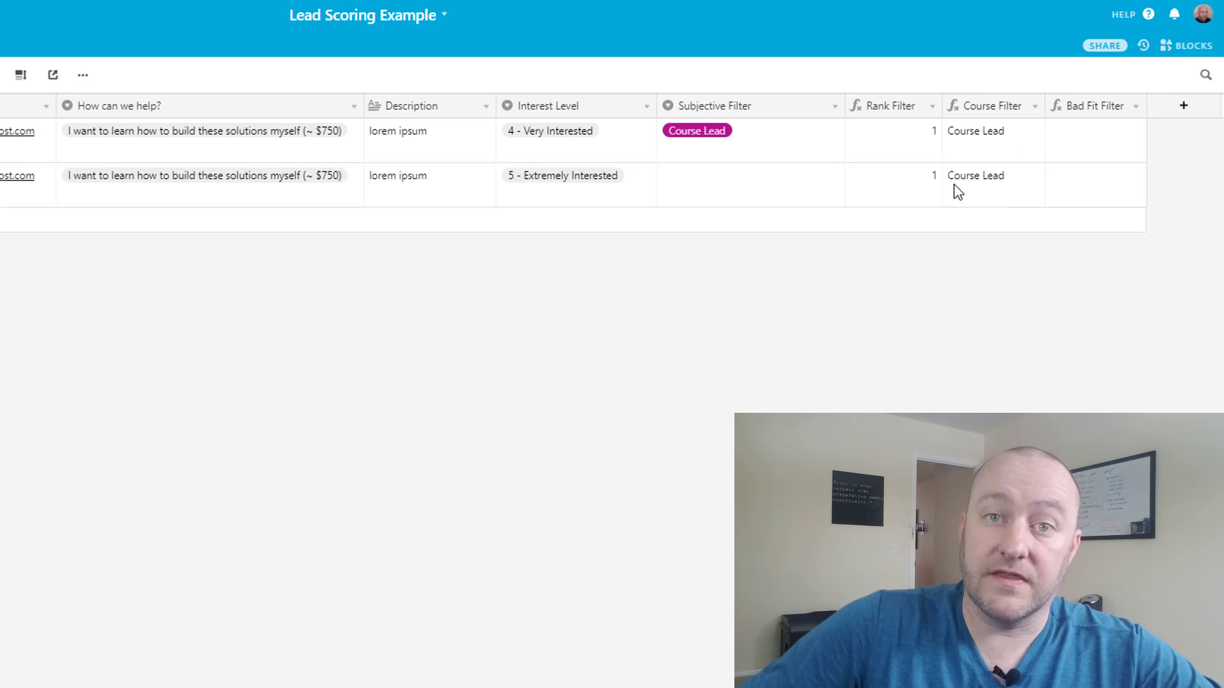
{"action": "mouse_move", "coordinate": [673, 95]}
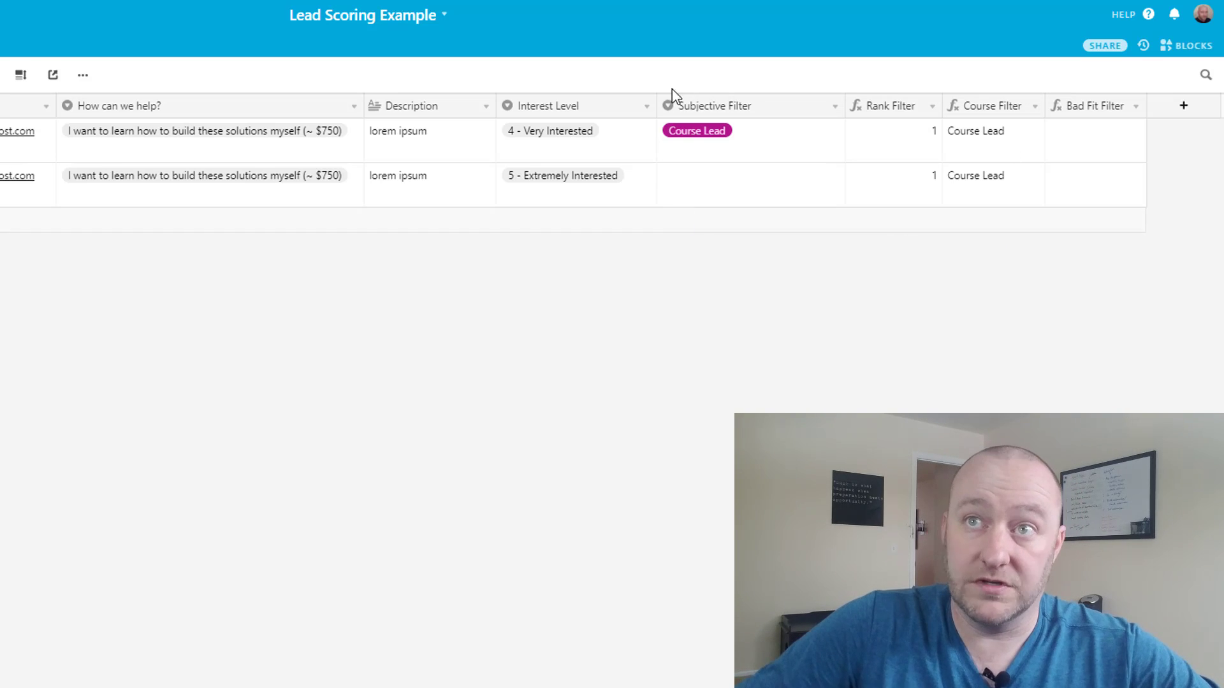
{"action": "mouse_move", "coordinate": [701, 193]}
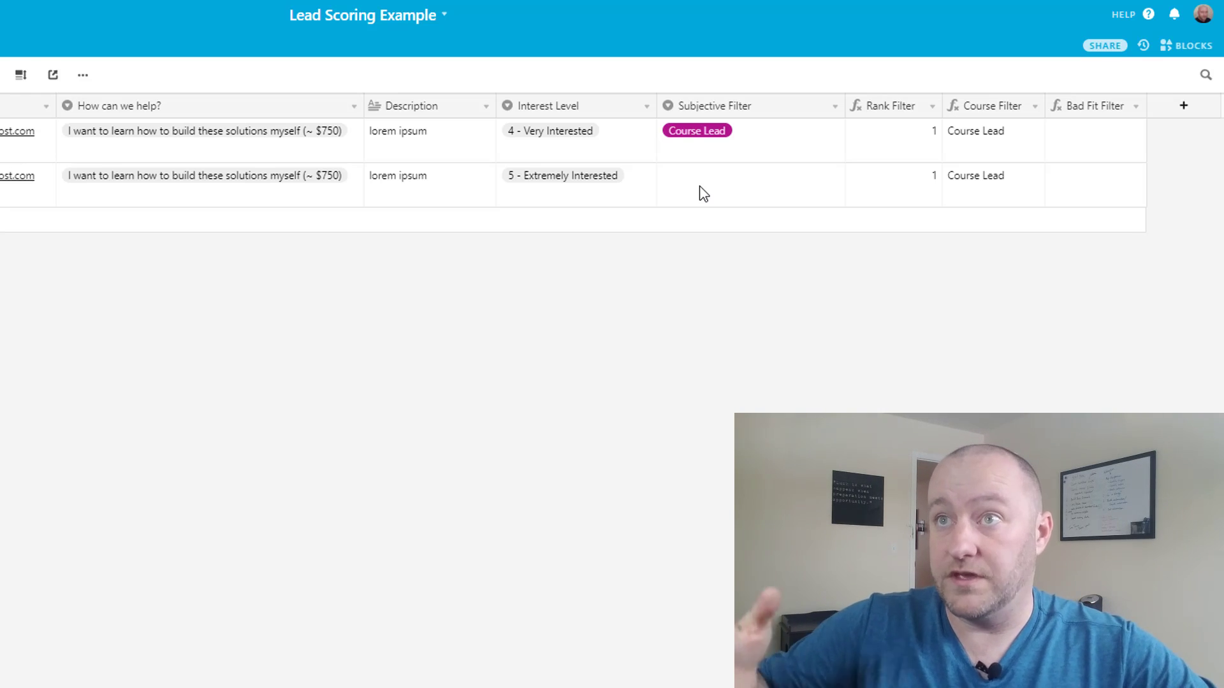
{"action": "mouse_move", "coordinate": [1007, 150]}
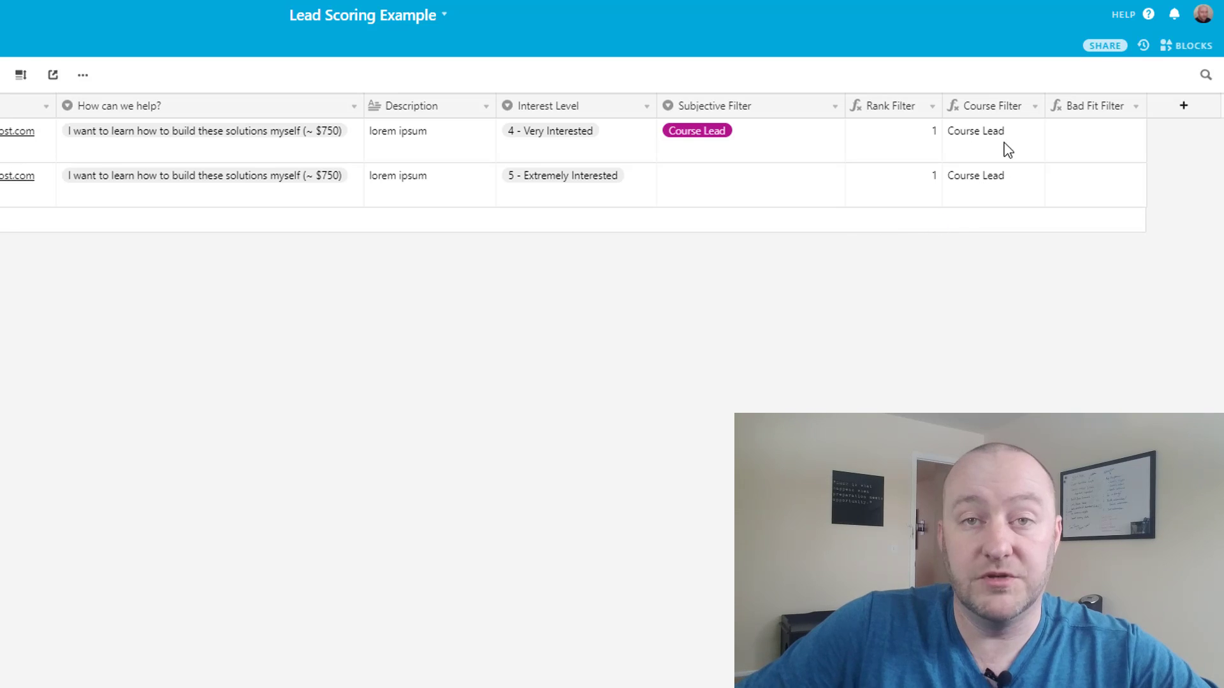
{"action": "mouse_move", "coordinate": [717, 194]}
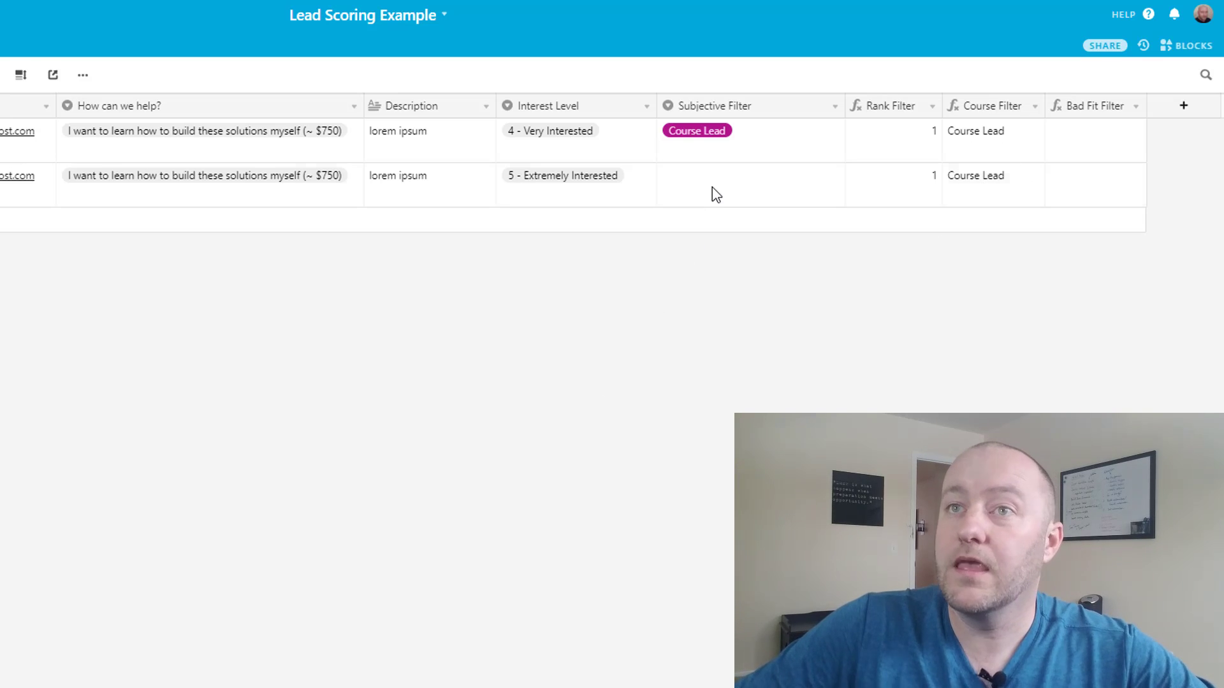
{"action": "left_click", "coordinate": [718, 185]}
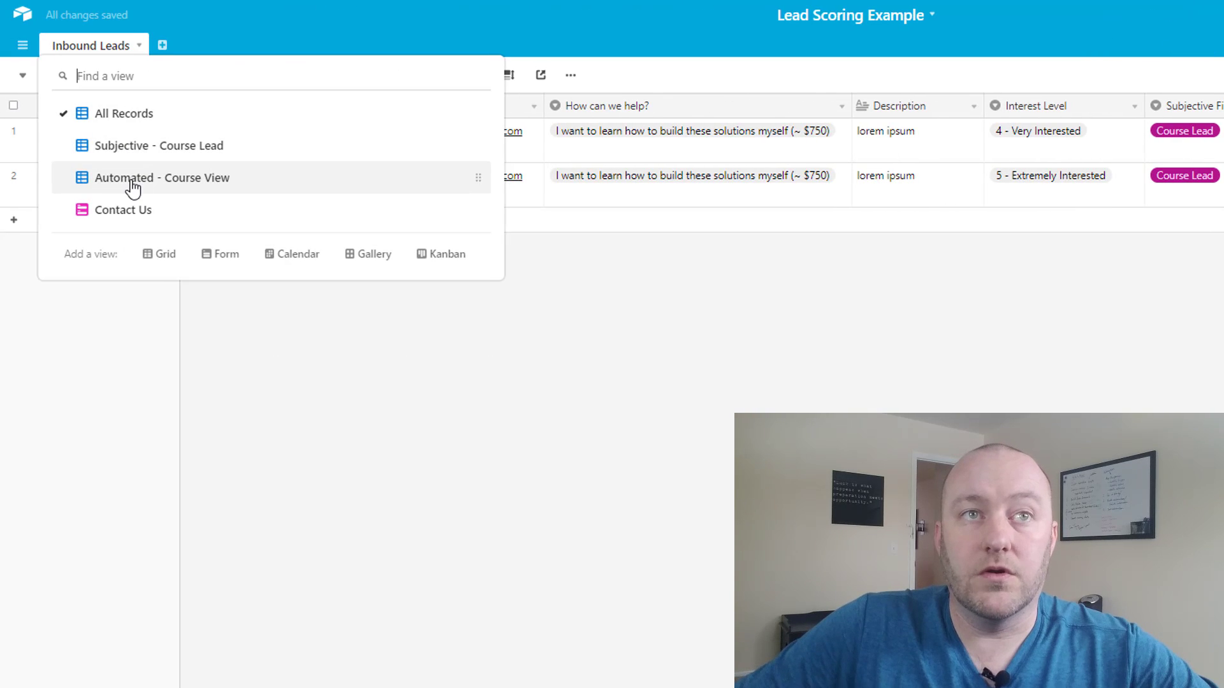
{"action": "left_click", "coordinate": [161, 145]}
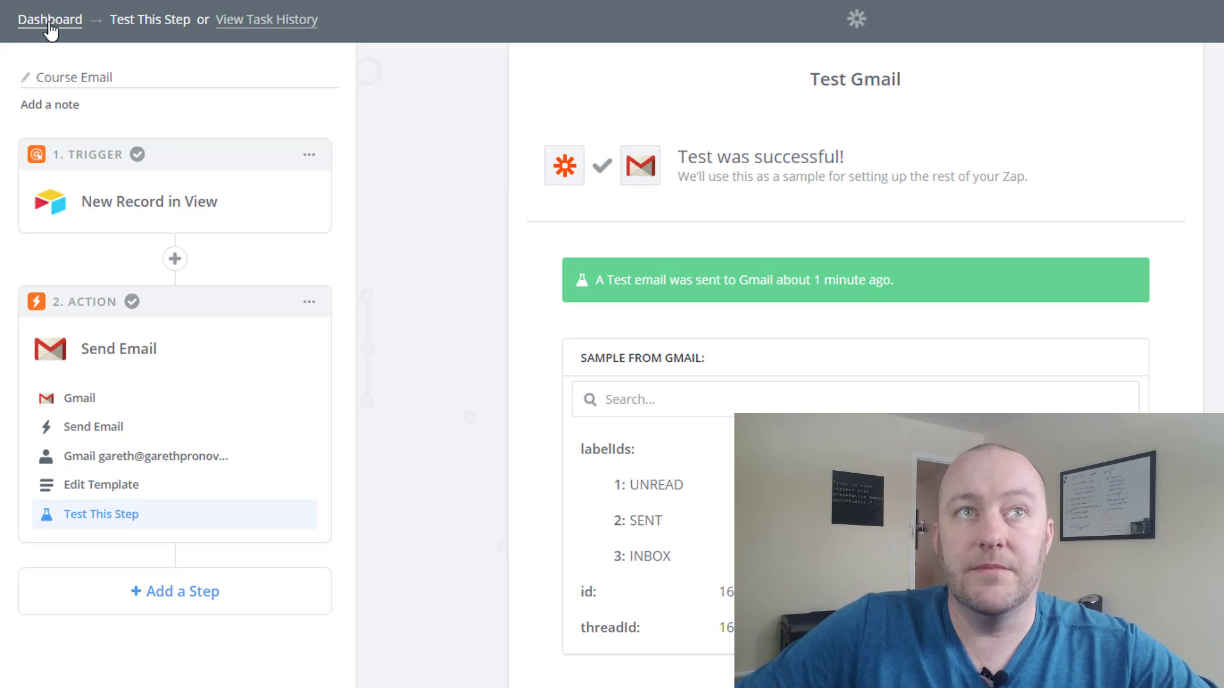
Return to the zap Dashboard and confirm the Course Email zap is ON.
{"action": "left_click", "coordinate": [49, 19]}
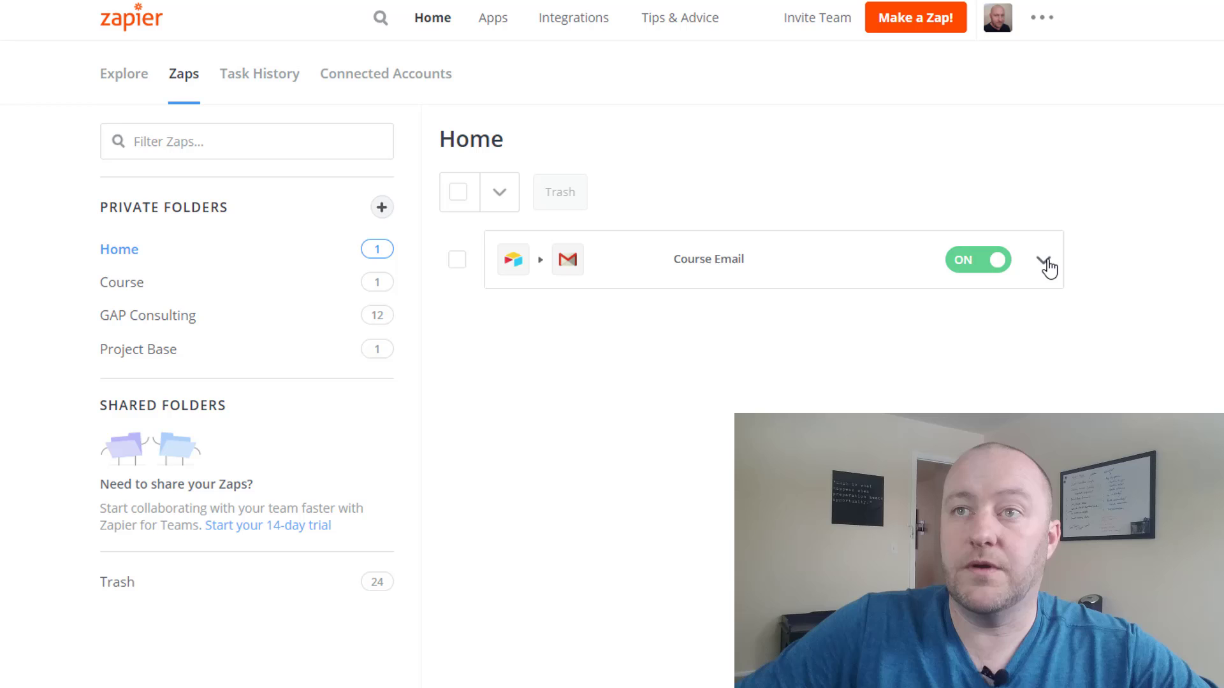
{"action": "left_click", "coordinate": [1048, 259]}
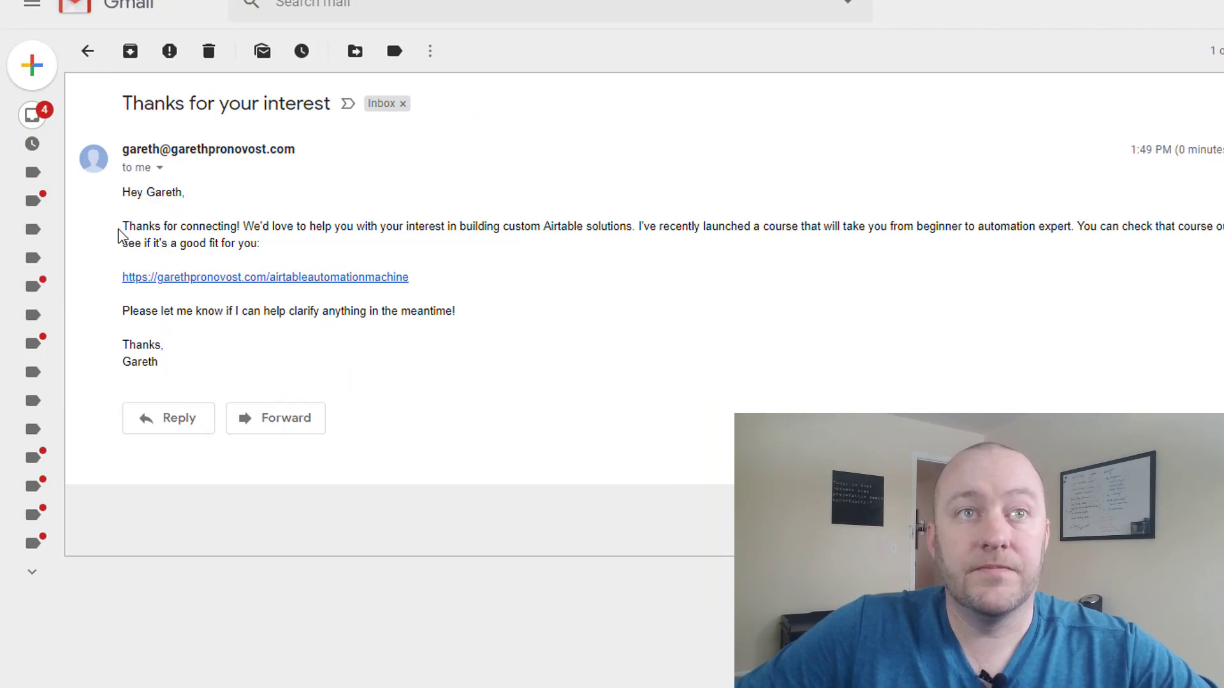
{"action": "mouse_move", "coordinate": [311, 352]}
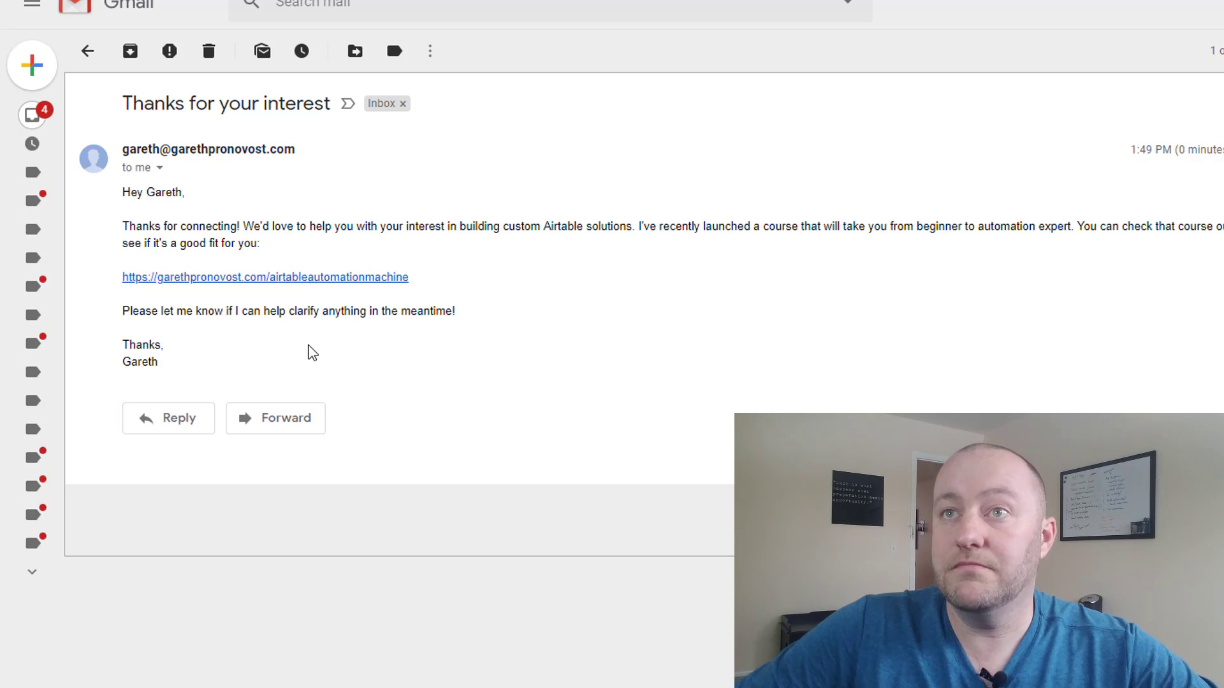